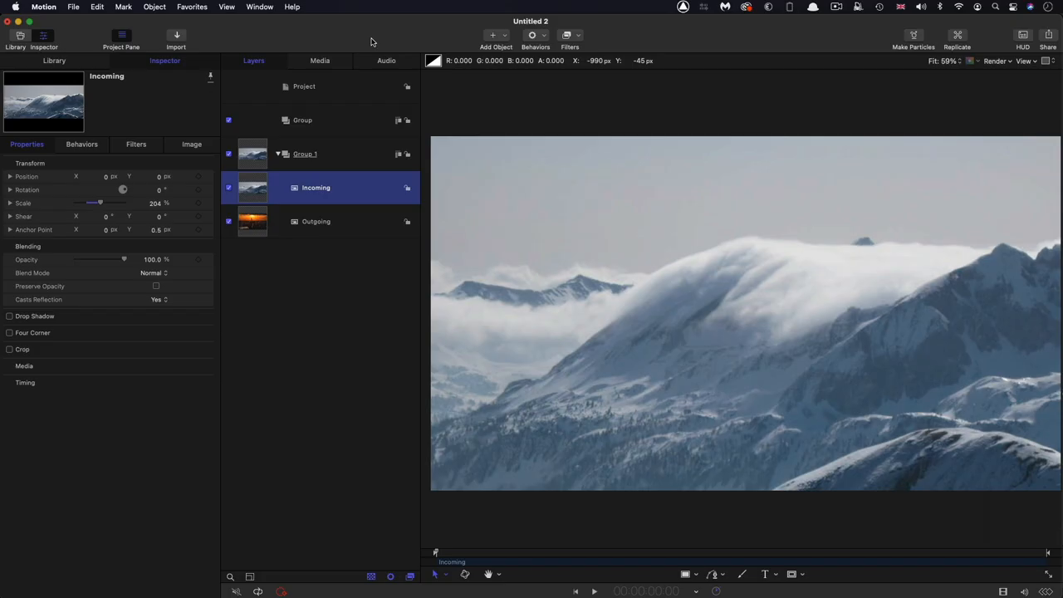
# Step: Confirm the one-second duration, delete the empty group, and inspect the Incoming and Outgoing layers
pyautogui.click(304, 85)
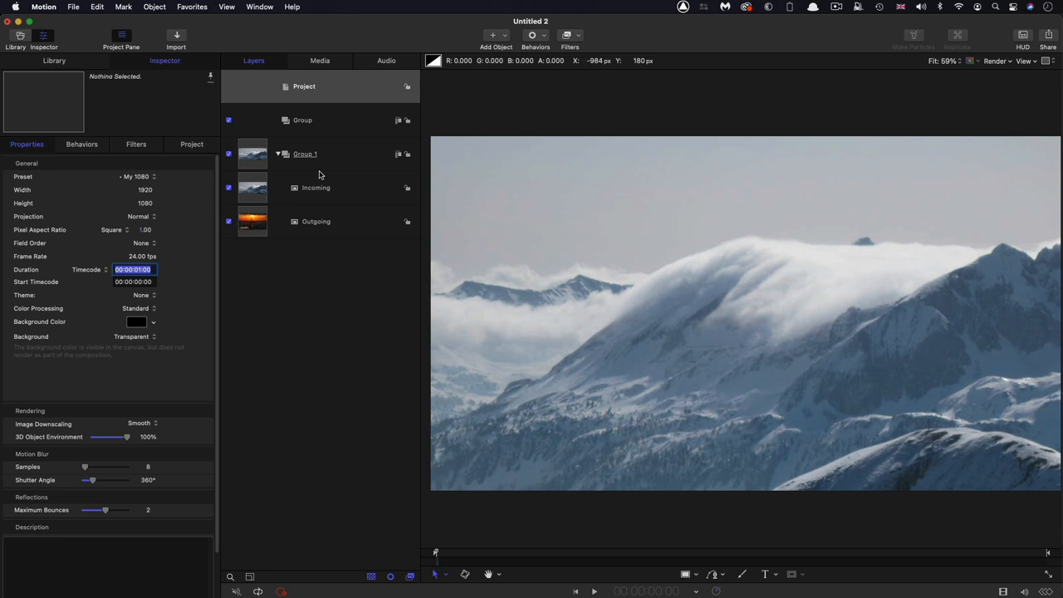
pyautogui.click(305, 119)
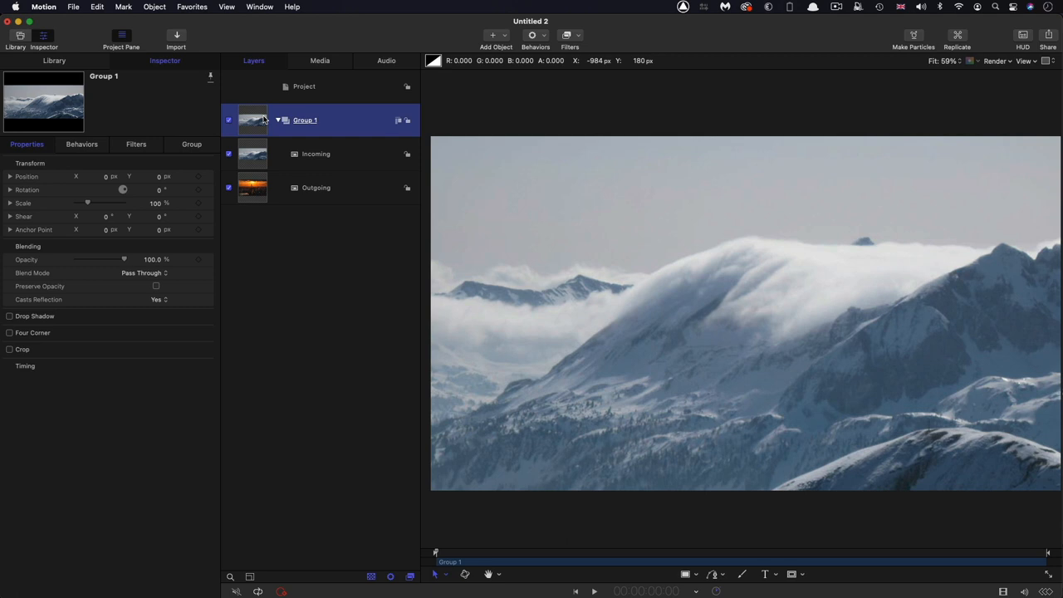
pyautogui.click(315, 187)
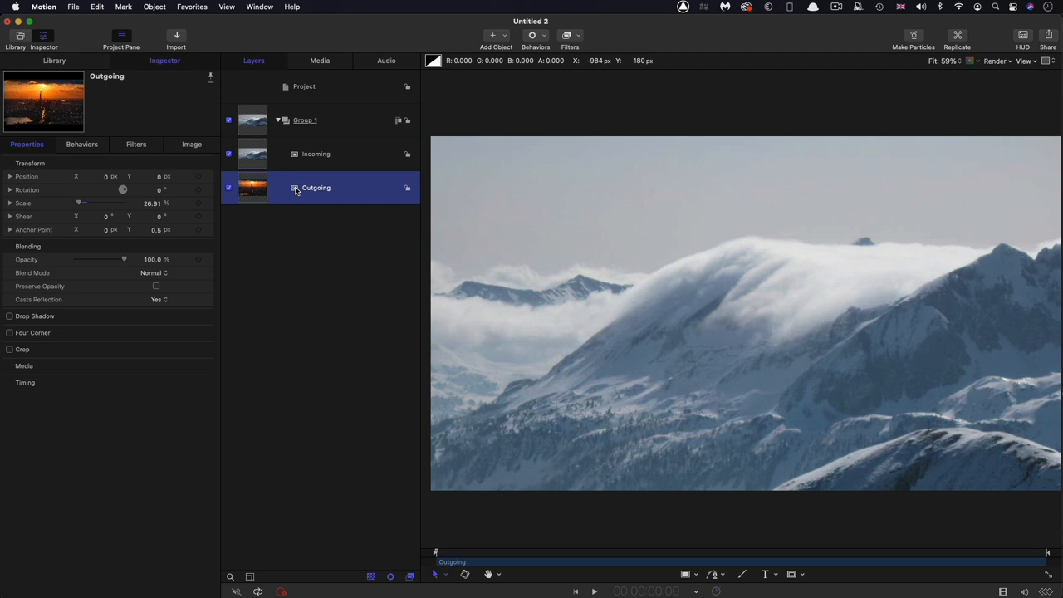
pyautogui.click(316, 154)
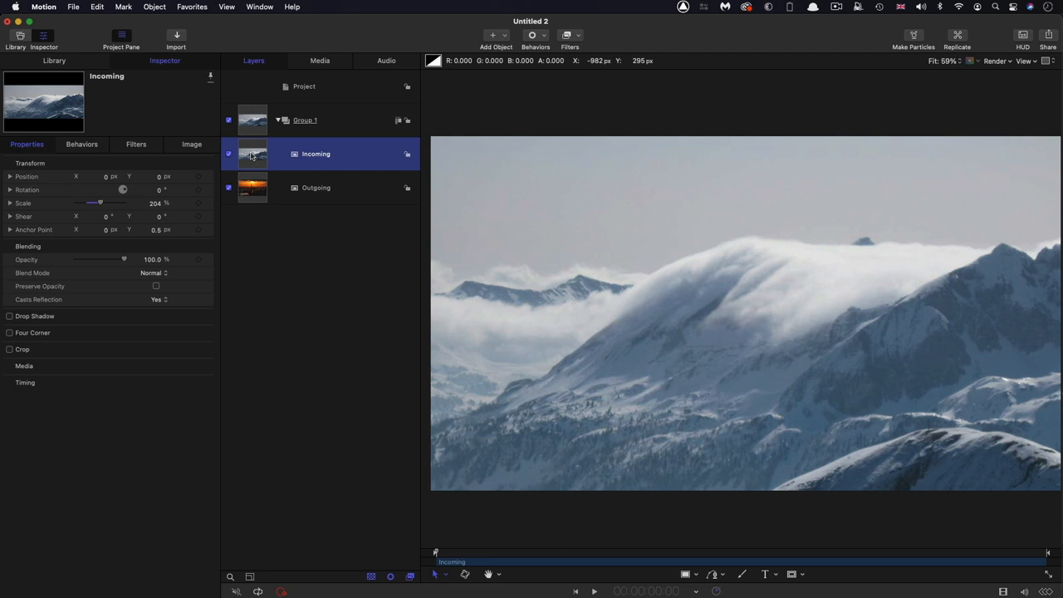
pyautogui.moveTo(104, 63)
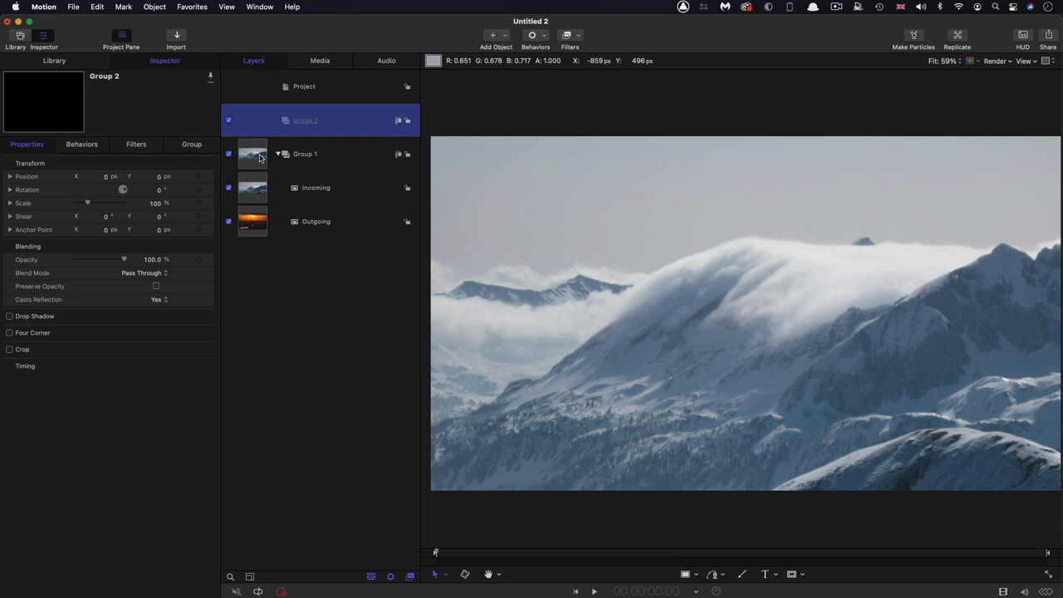
# Step: Add a Color Solid inside the new Group 2 and reveal its transform properties
pyautogui.click(54, 60)
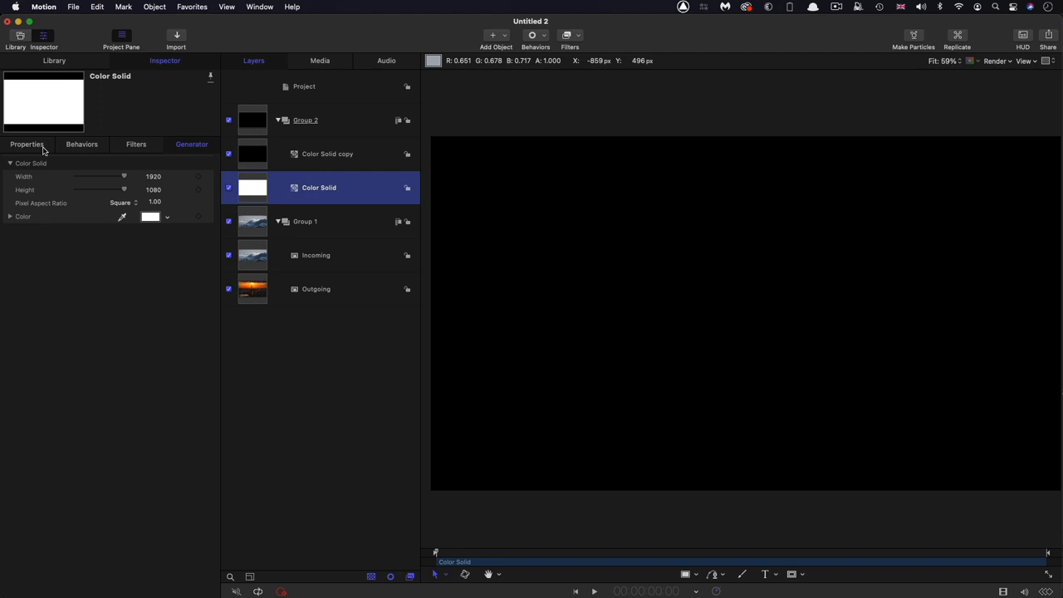
pyautogui.click(26, 144)
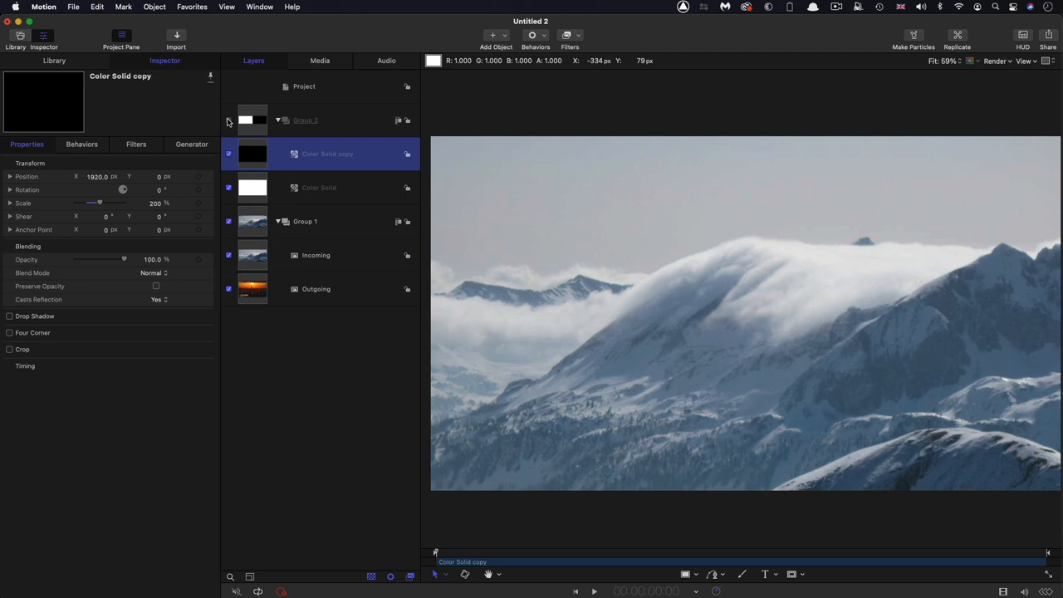
# Step: Hide the solids group, then select Group 2 to edit its Position X
pyautogui.click(316, 255)
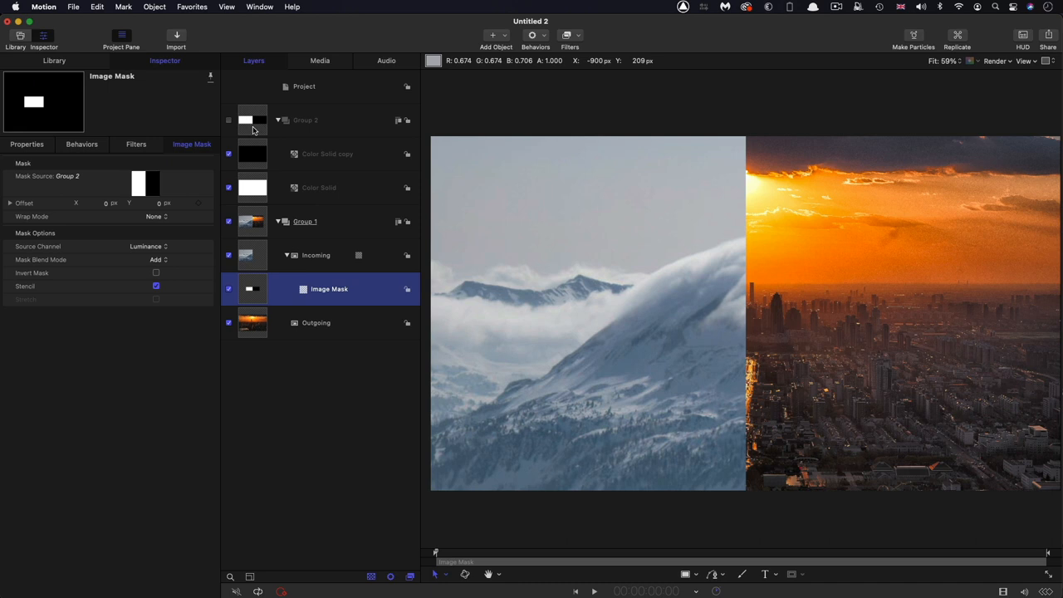
pyautogui.click(305, 119)
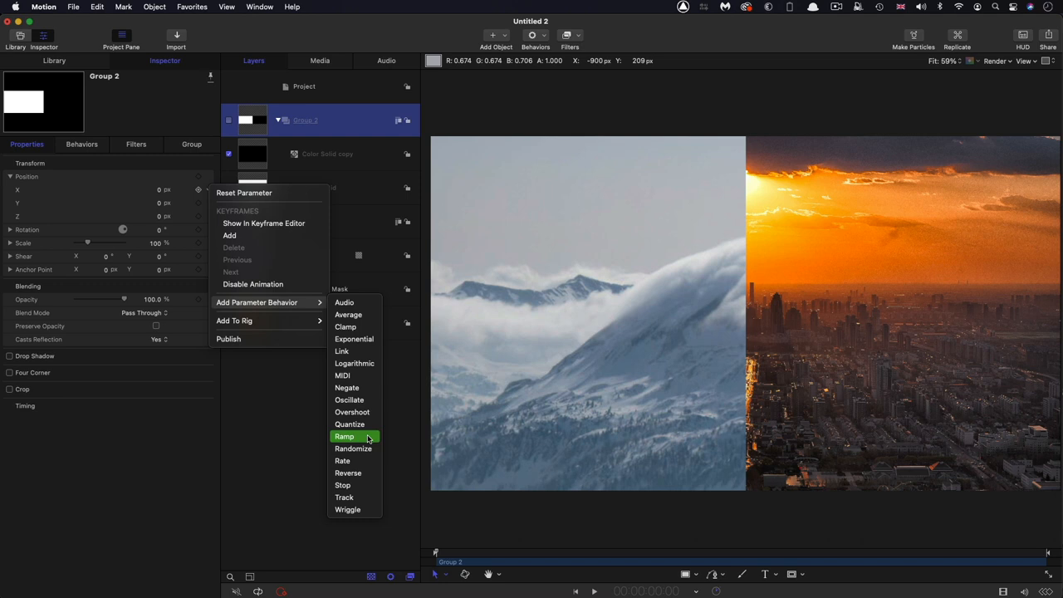
# Step: Ramp Group 2's Position X from -1024 to 1024 and add a disabled Gaussian Blur
pyautogui.click(344, 436)
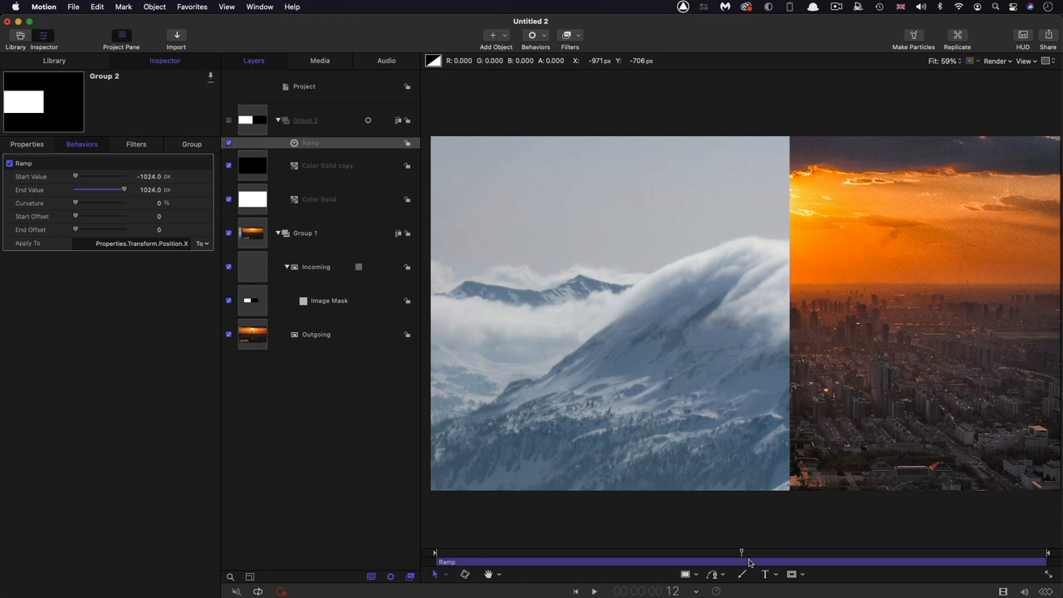
pyautogui.click(569, 34)
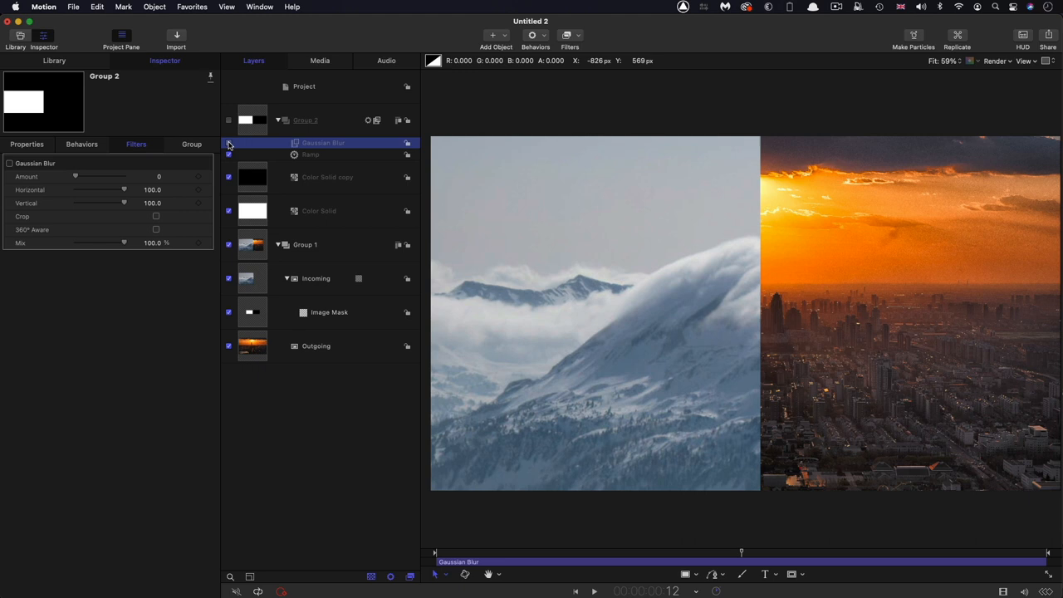
pyautogui.click(27, 144)
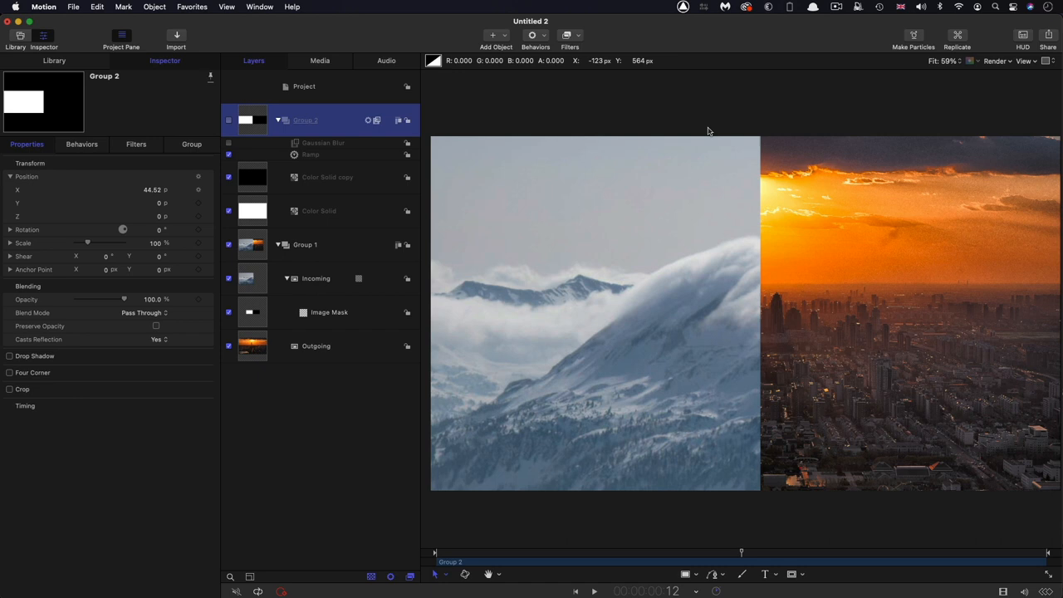
# Step: Add Crystallize to Group 2 with Size 64 and Speed 2
pyautogui.click(570, 38)
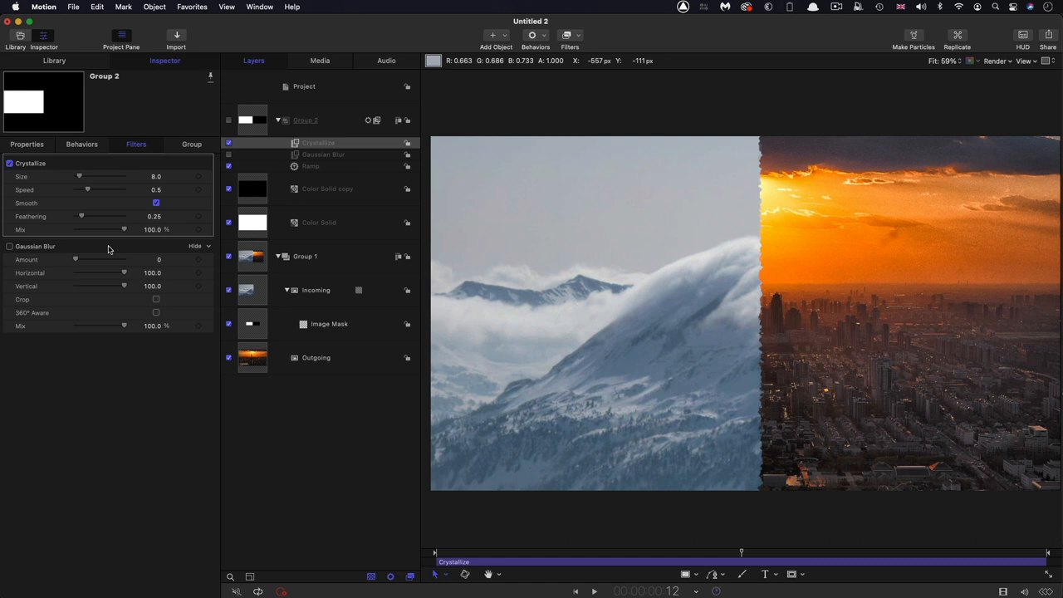
pyautogui.moveTo(79, 176); pyautogui.dragTo(124, 176)
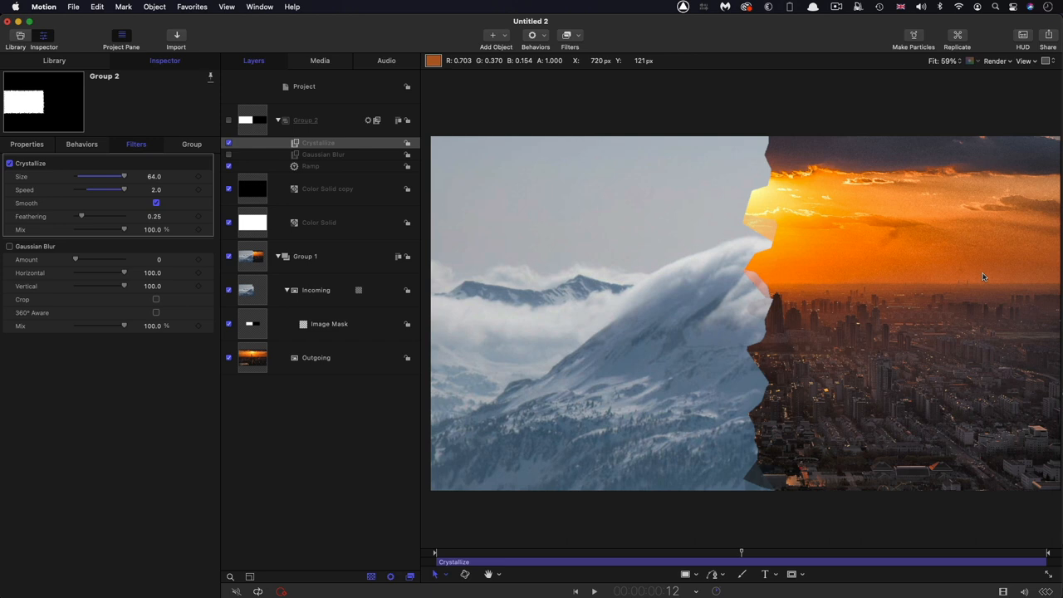
# Step: Add Threshold 0.64, smoothness 0.07, and move Gaussian Blur between Threshold and Crystallize
pyautogui.click(566, 35)
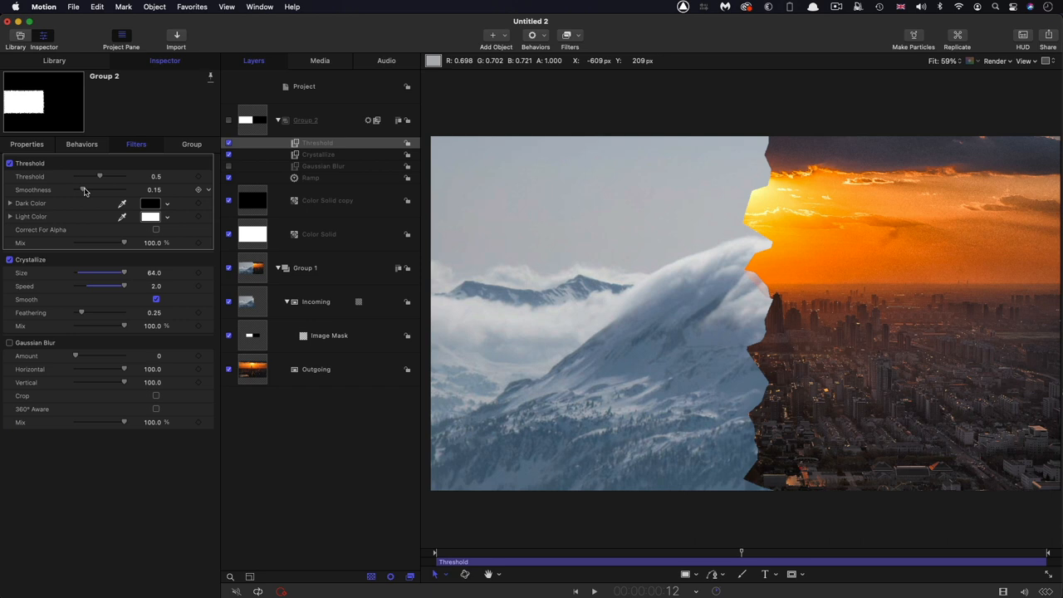
pyautogui.moveTo(100, 176); pyautogui.dragTo(106, 176)
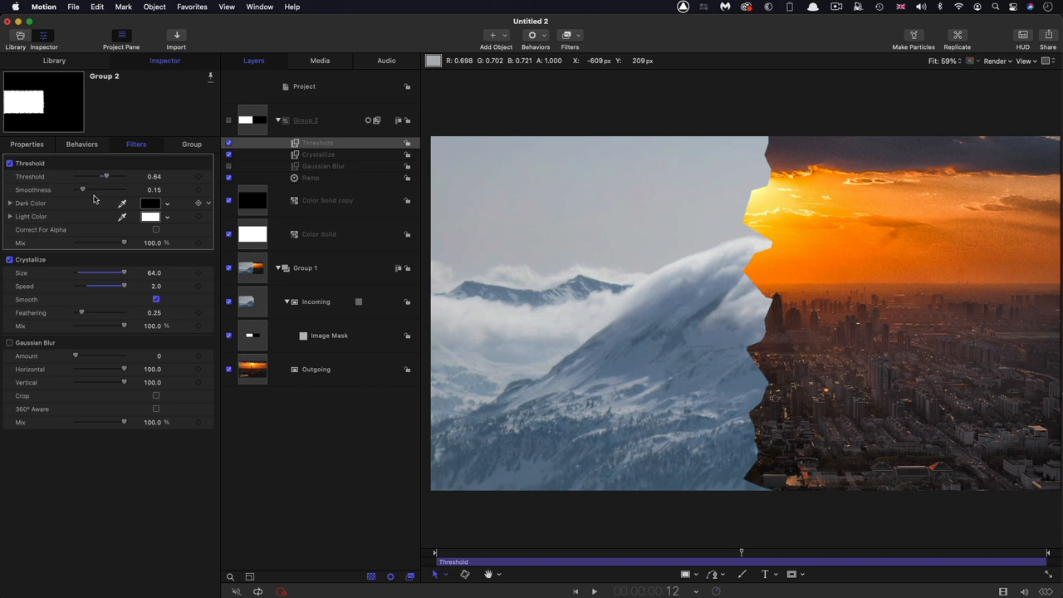
pyautogui.moveTo(82, 189); pyautogui.dragTo(77, 190)
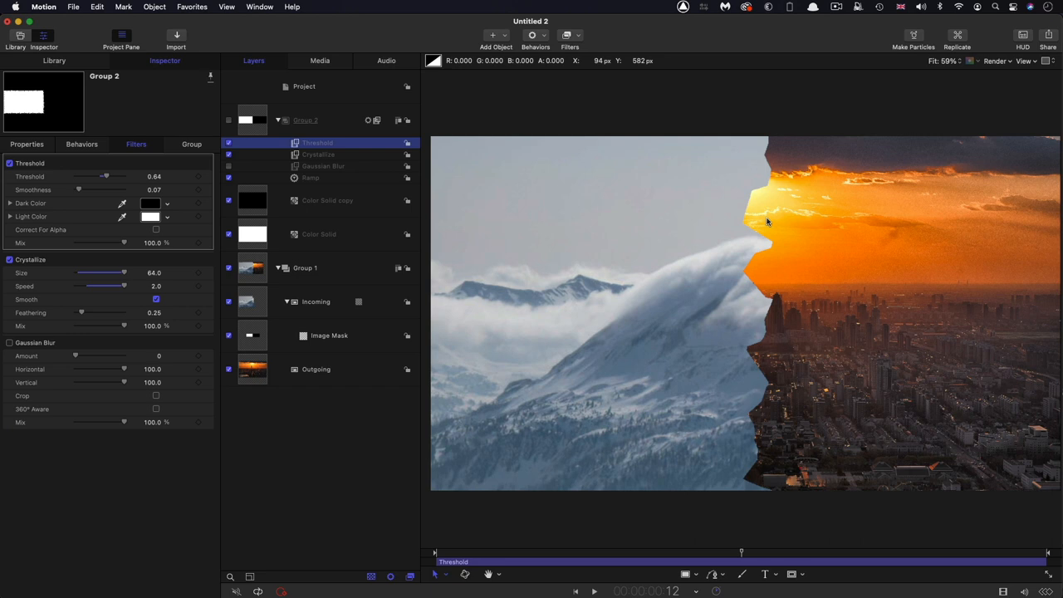
pyautogui.click(323, 166)
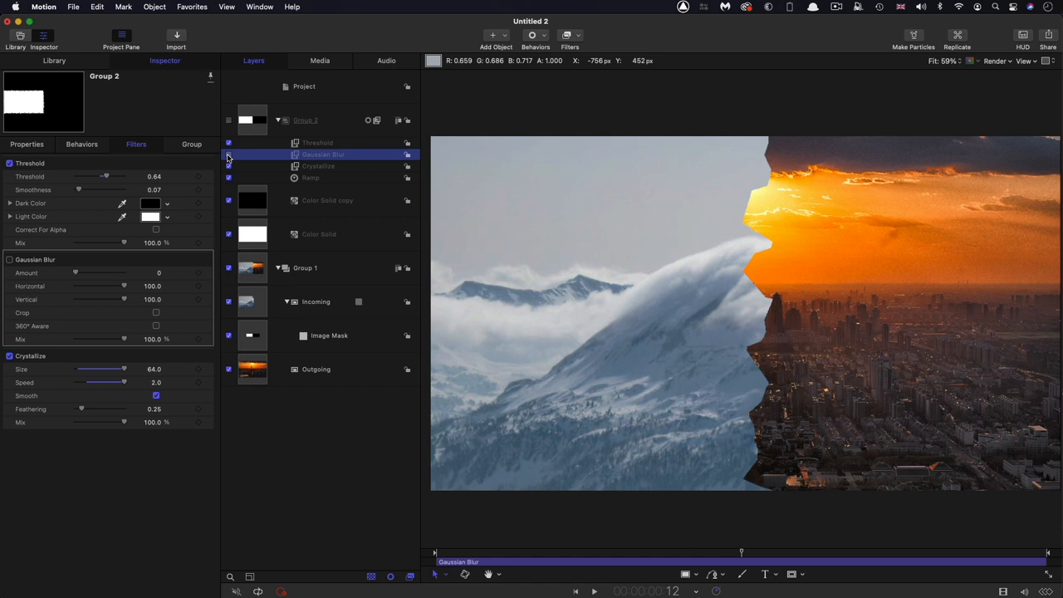
# Step: Raise Group 2's Gaussian Blur amount to 130
pyautogui.moveTo(75, 272); pyautogui.dragTo(123, 272)
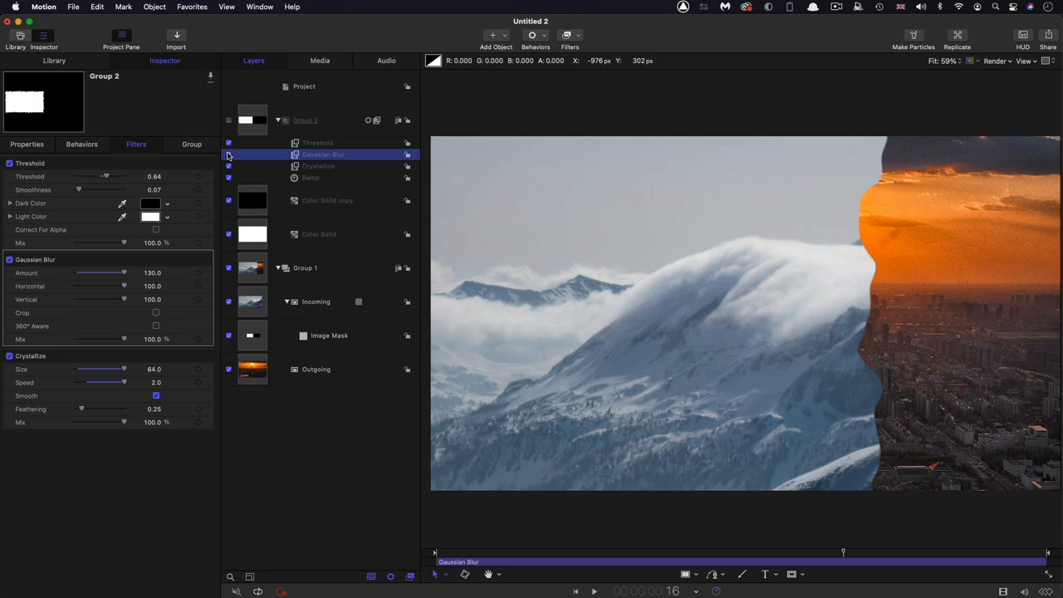
# Step: Add the Underwater distortion to Group 2 and adjust its ripple sliders
pyautogui.click(570, 35)
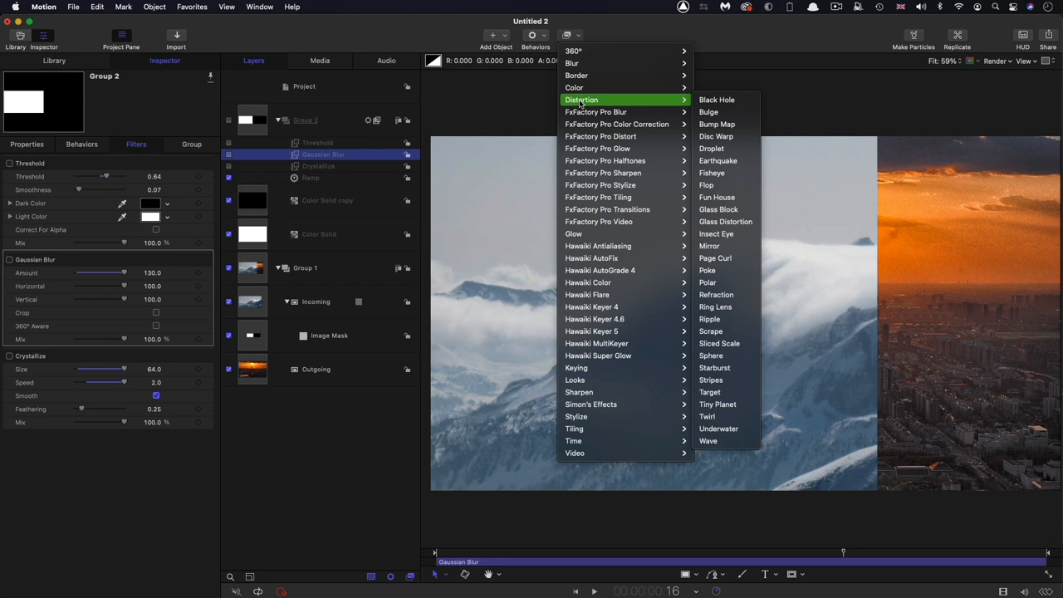
pyautogui.click(719, 429)
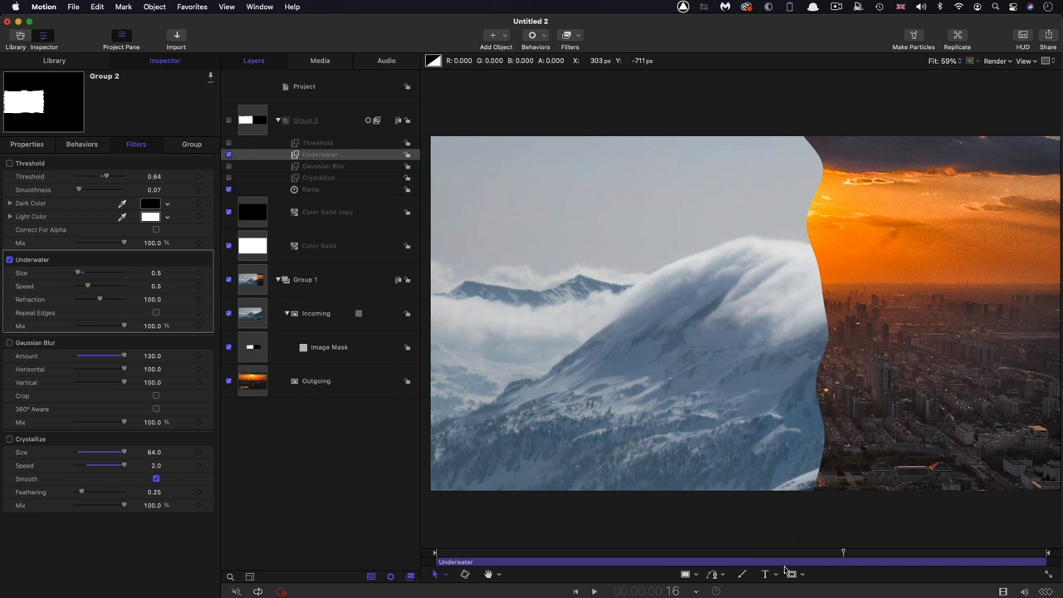
pyautogui.moveTo(87, 286); pyautogui.dragTo(123, 286)
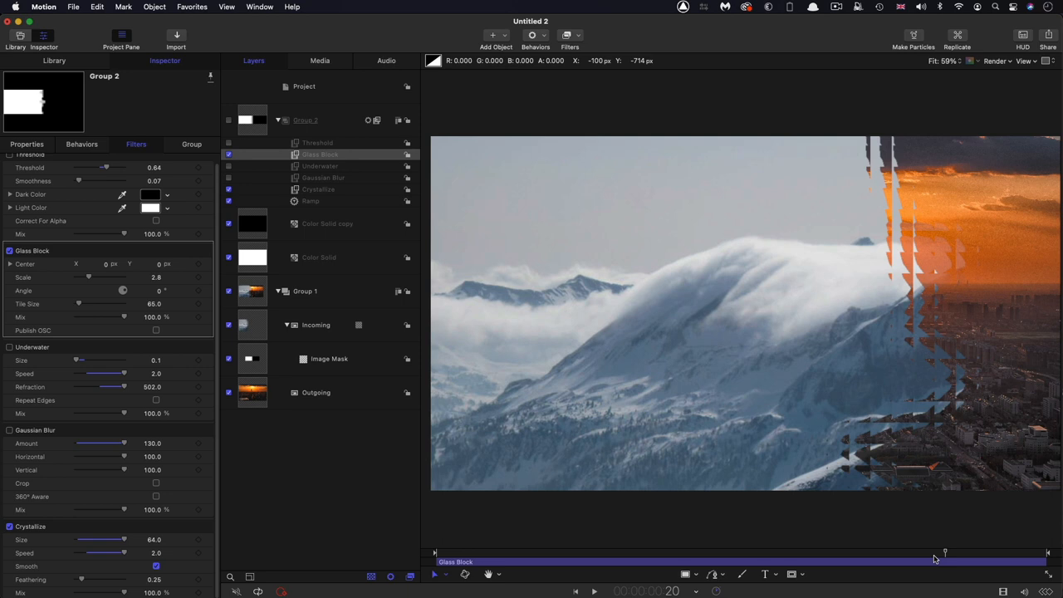
# Step: Scrub the timeline to preview the Glass Block wipe edge at another moment
pyautogui.moveTo(944, 551); pyautogui.dragTo(766, 551)
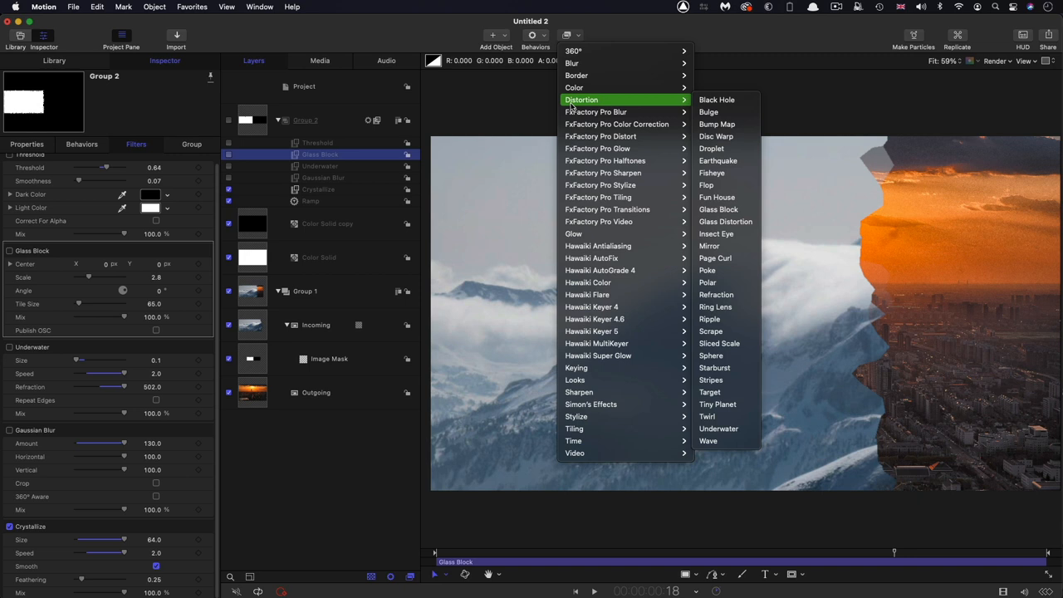
# Step: Add Insect Eye to Group 2, try border sizes and ramp travel, then set Border Size to 0
pyautogui.click(716, 234)
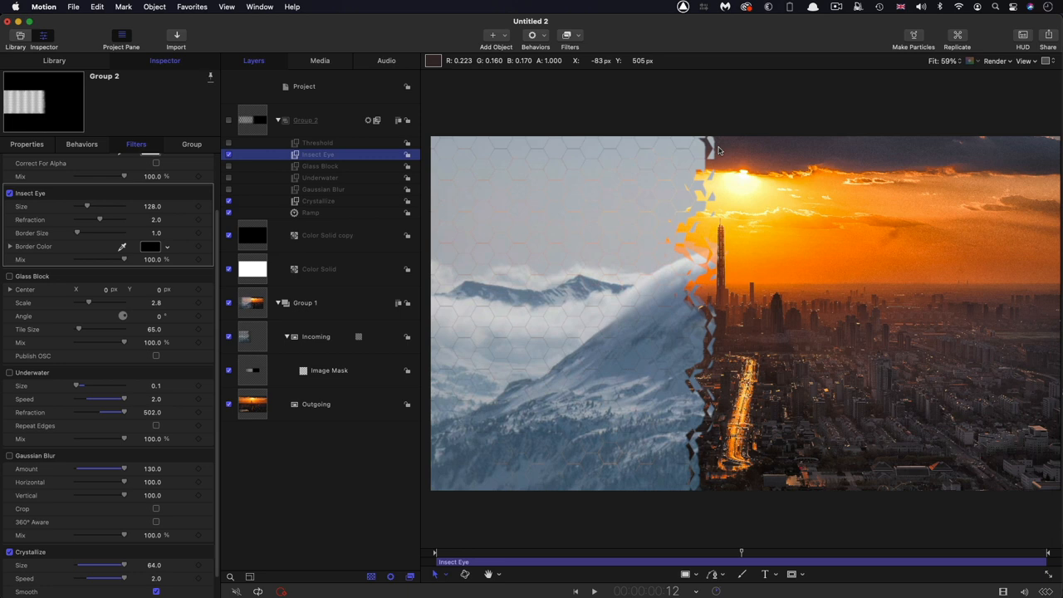
pyautogui.moveTo(276, 254)
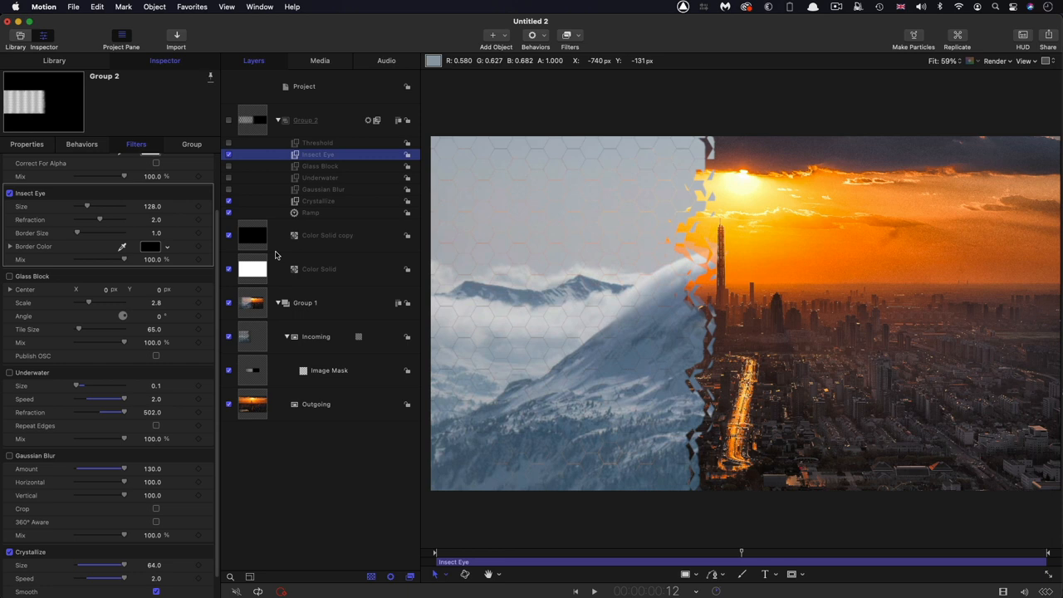
pyautogui.moveTo(76, 233); pyautogui.dragTo(125, 233)
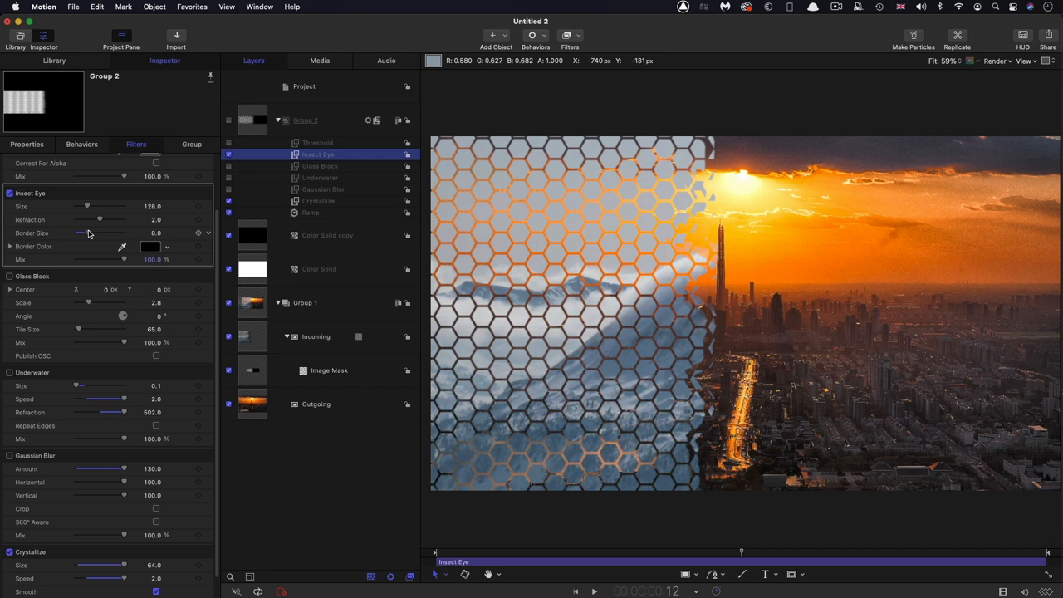
pyautogui.moveTo(83, 233); pyautogui.dragTo(124, 233)
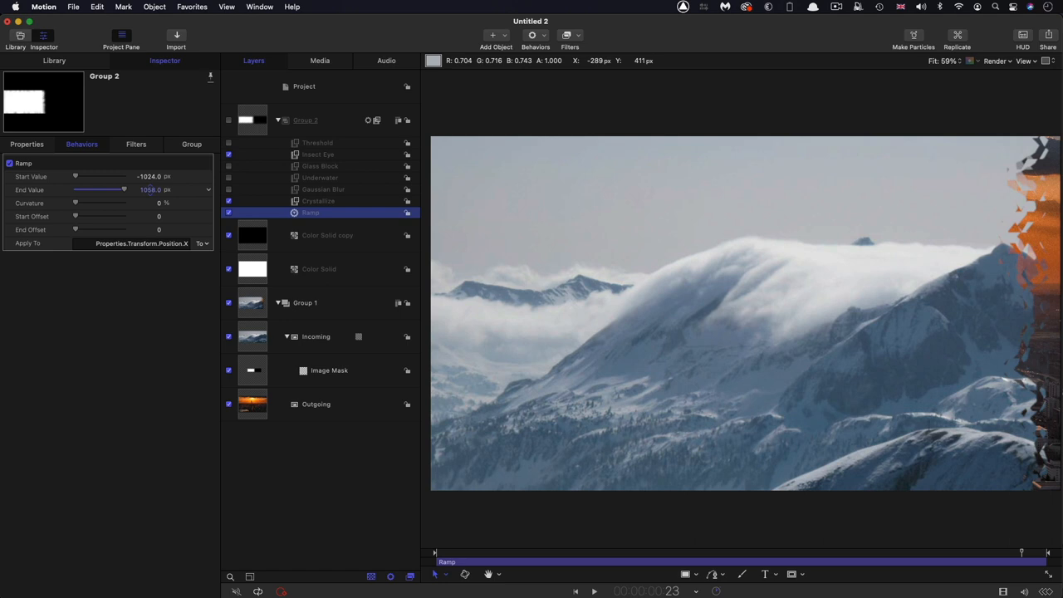
pyautogui.moveTo(123, 189); pyautogui.dragTo(129, 190)
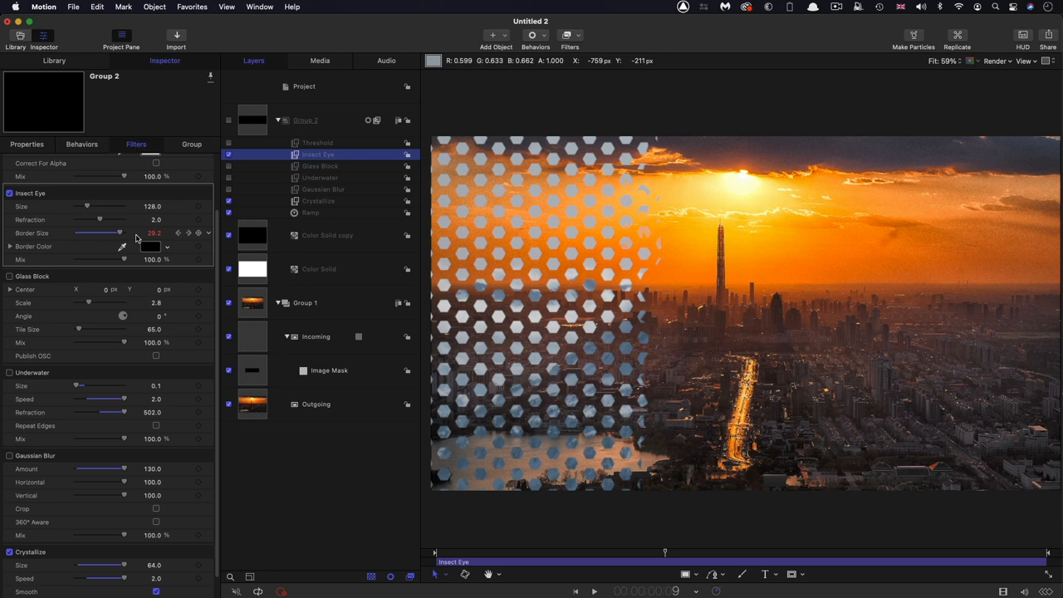
pyautogui.moveTo(120, 232); pyautogui.dragTo(76, 232)
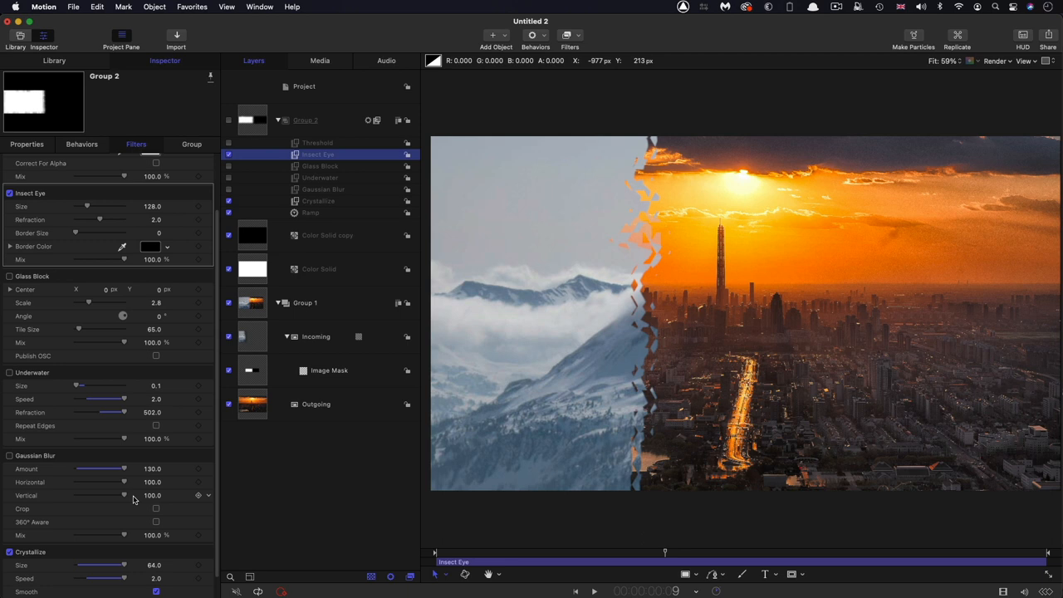
# Step: Give the Incoming clip a yellow drop shadow at angle 360 and distance about 11
pyautogui.click(315, 336)
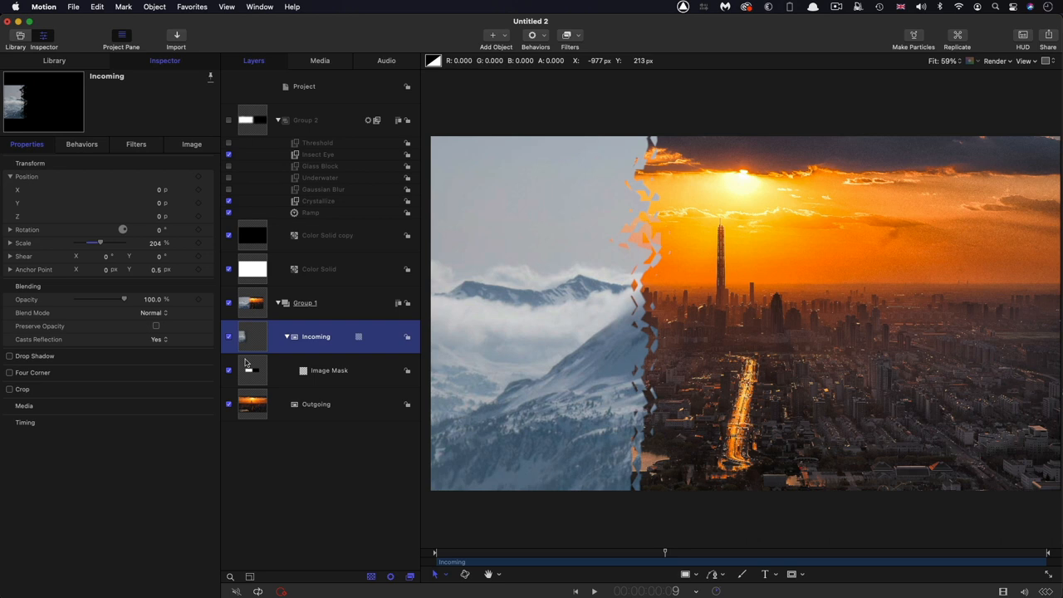
pyautogui.click(9, 356)
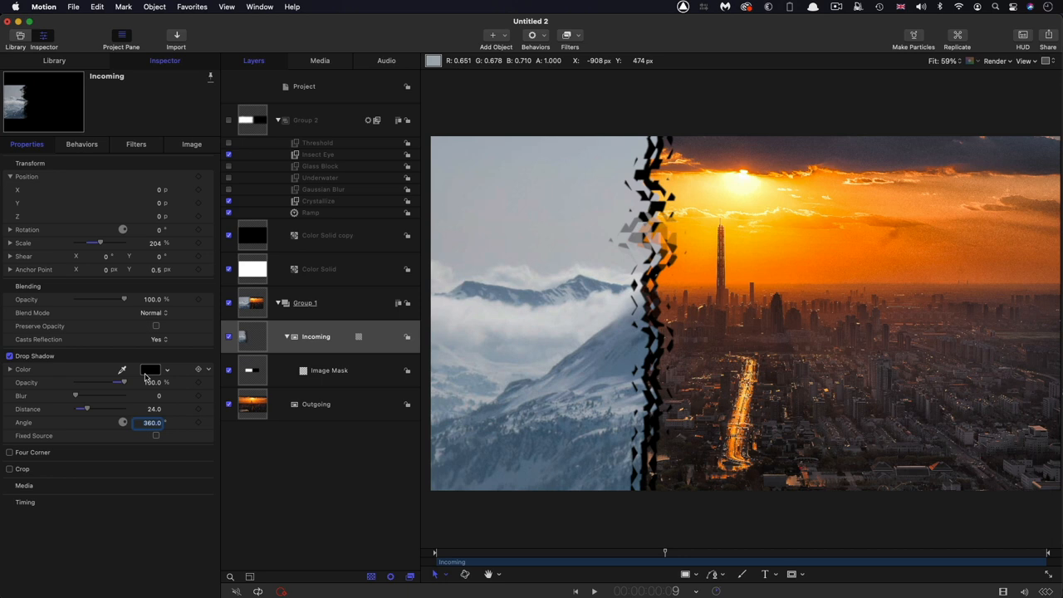
pyautogui.click(150, 369)
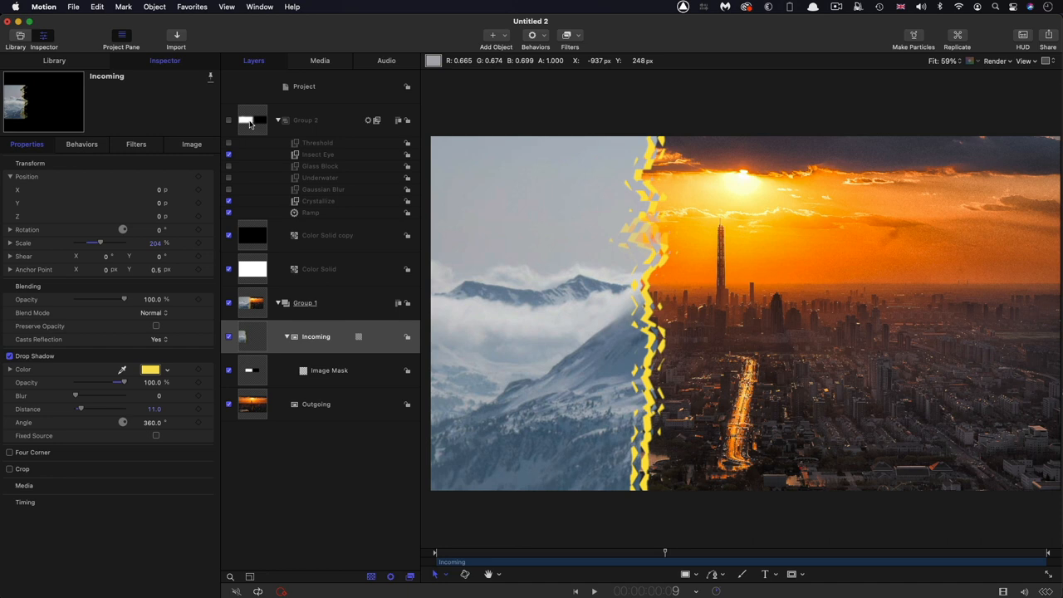
pyautogui.click(569, 34)
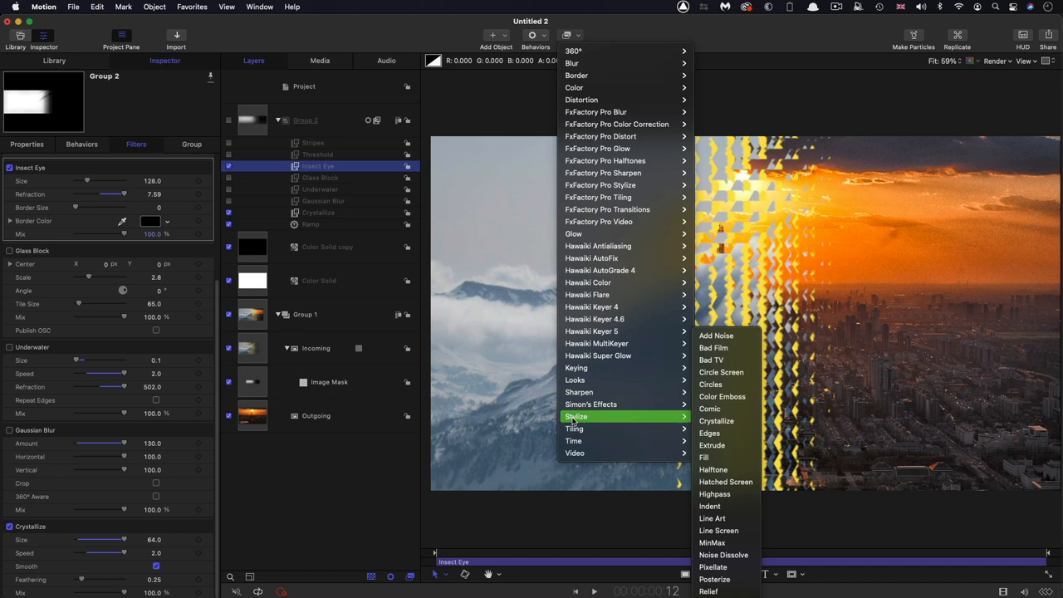
# Step: Apply the Stylize Pixellate filter to Group 2 and adjust its Scale
pyautogui.click(713, 566)
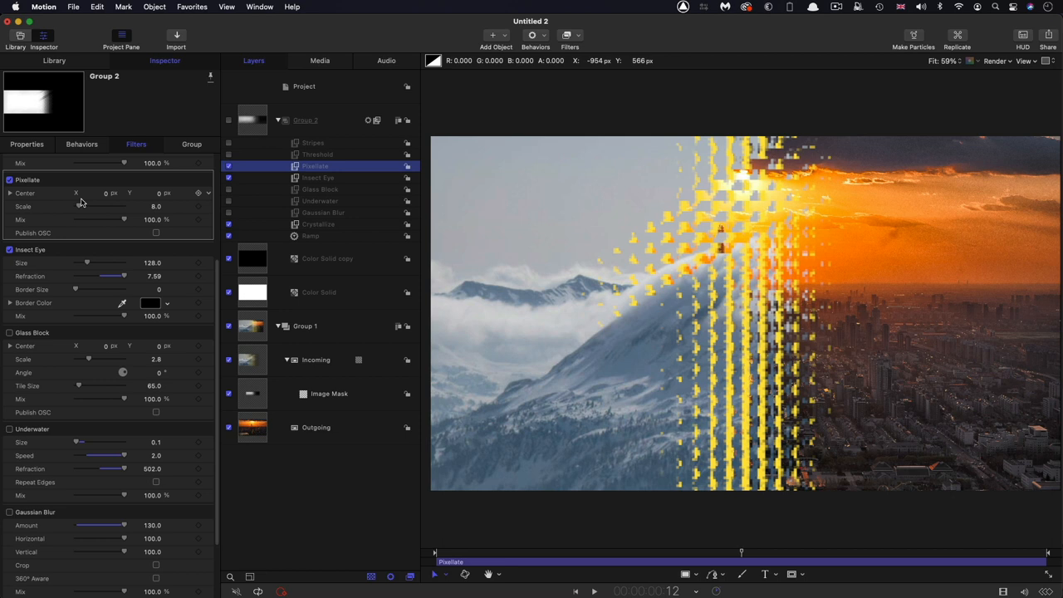
pyautogui.moveTo(81, 206); pyautogui.dragTo(100, 206)
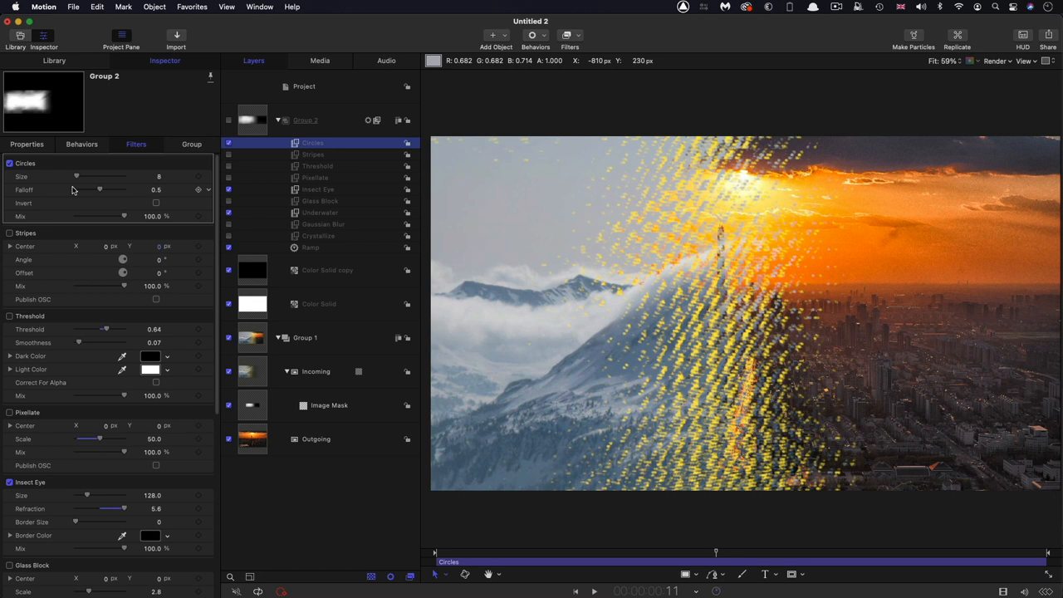
# Step: Set Circles to Size 84 and Falloff 0, and Incoming's shadow Distance to 3.8
pyautogui.moveTo(77, 176); pyautogui.dragTo(96, 176)
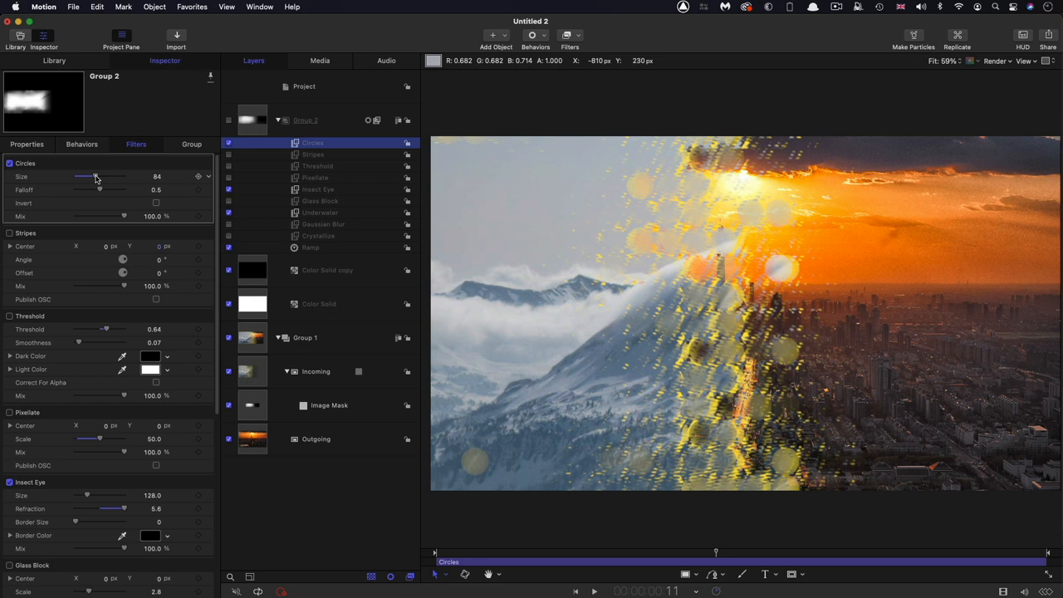
pyautogui.moveTo(99, 189); pyautogui.dragTo(75, 189)
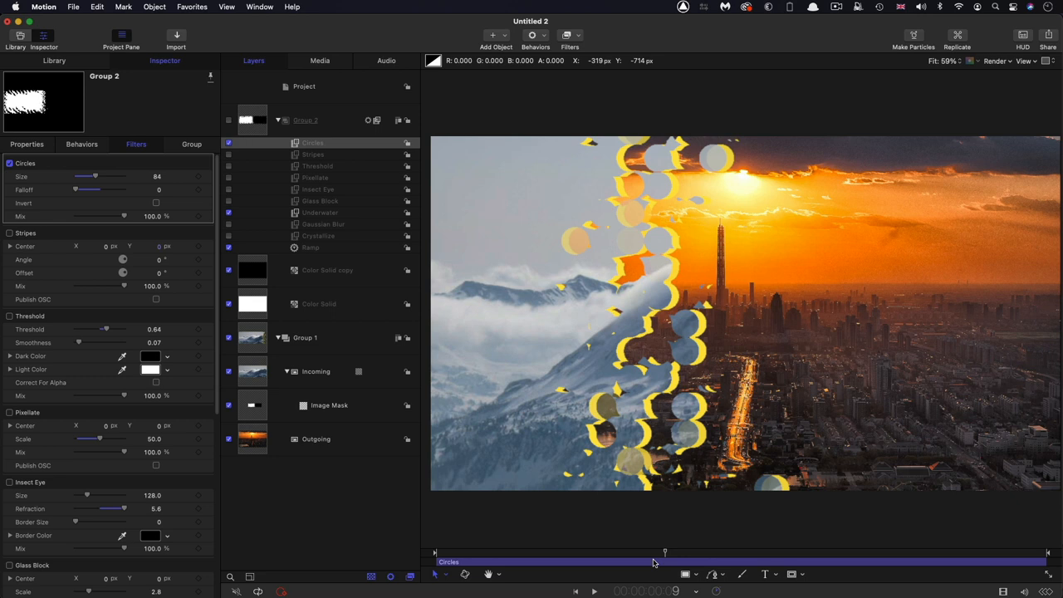
pyautogui.click(316, 371)
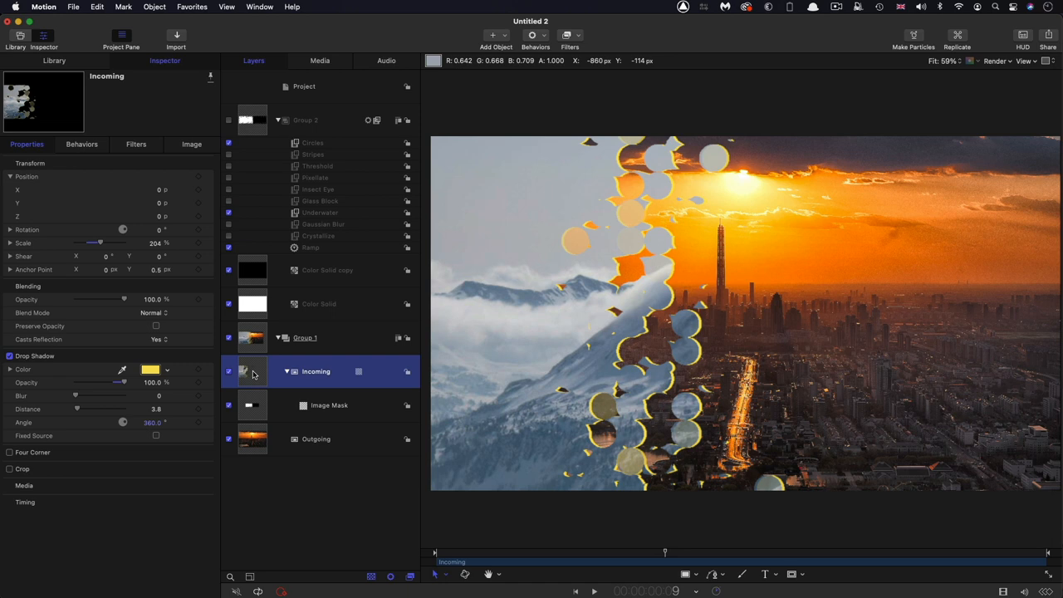
pyautogui.click(155, 6)
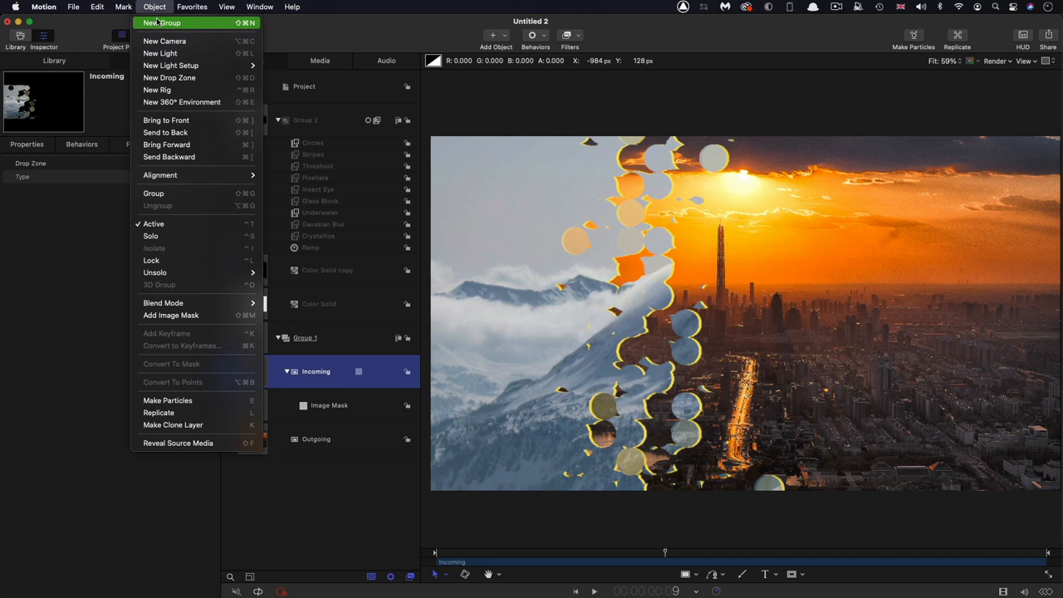
# Step: Group Incoming into Group 3 and add an Extrude filter, adjusting its Angle
pyautogui.click(162, 22)
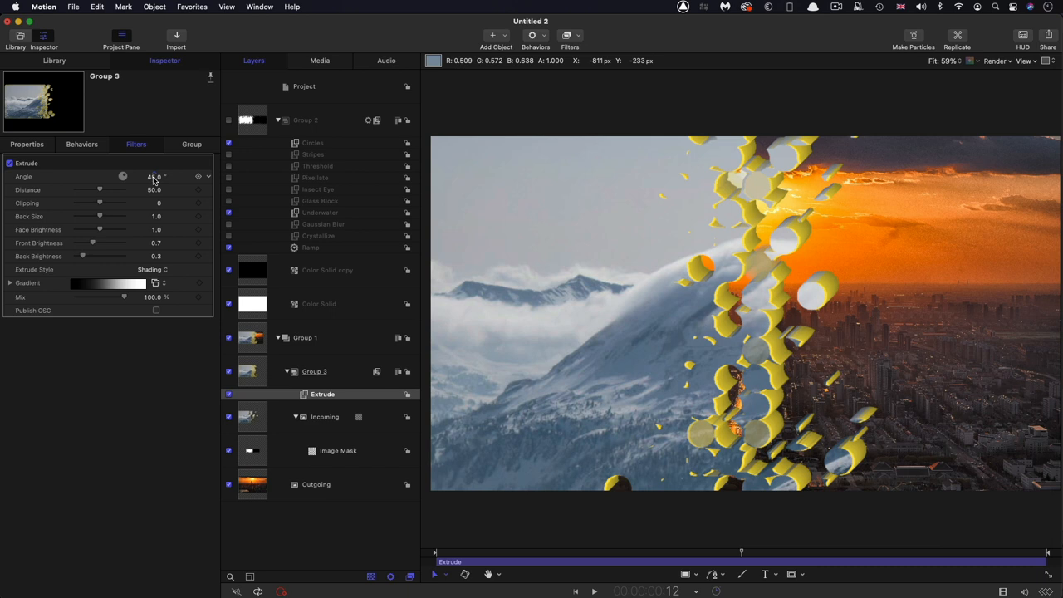
pyautogui.moveTo(152, 176); pyautogui.dragTo(152, 176)
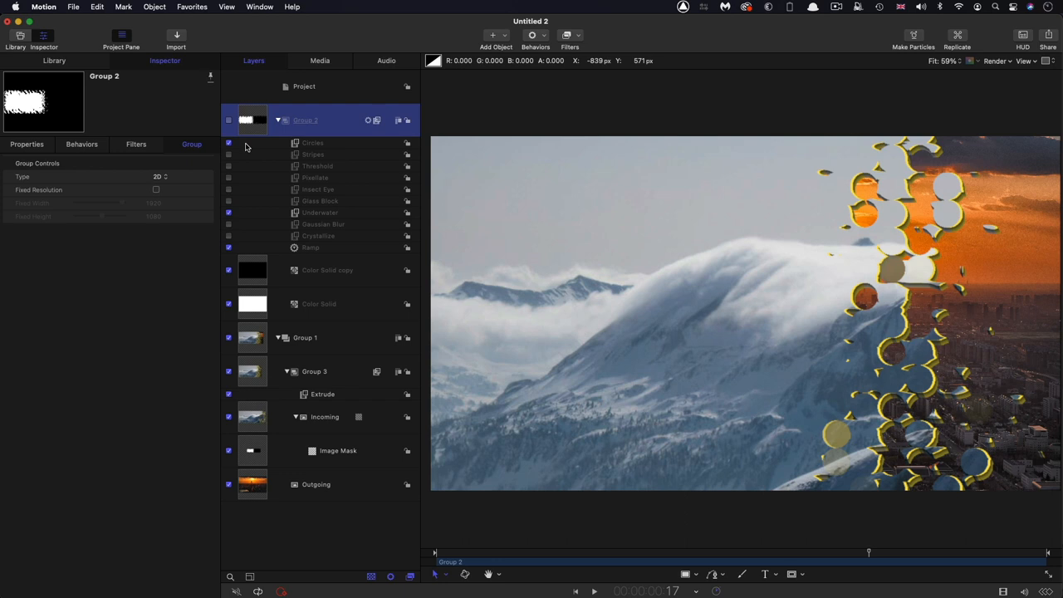
# Step: Add Fun House to Group 2, disable Circles and Extrude, and enable Stripes and Insect Eye
pyautogui.click(569, 35)
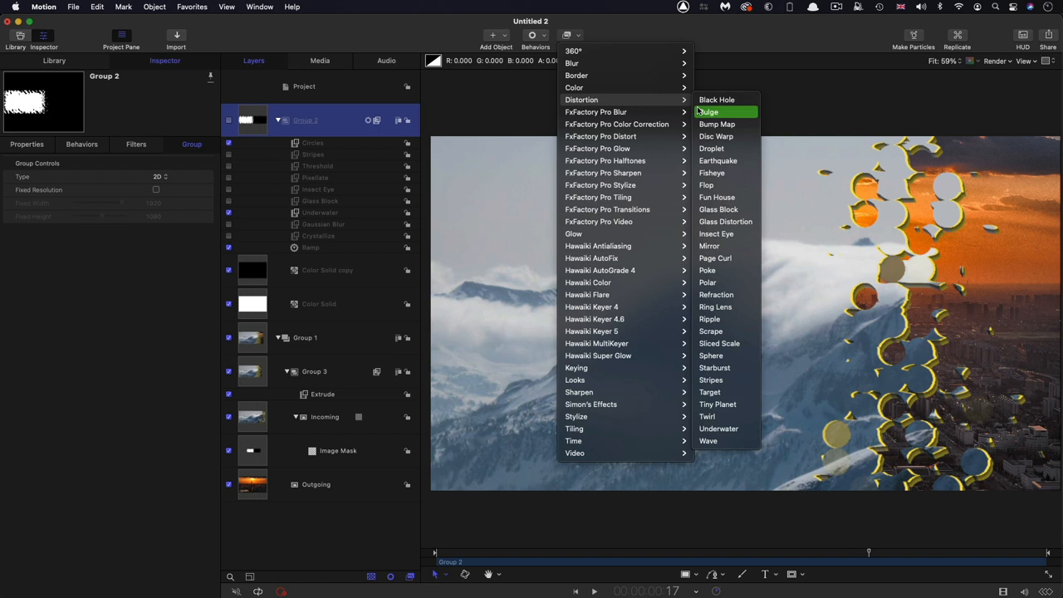
pyautogui.click(715, 197)
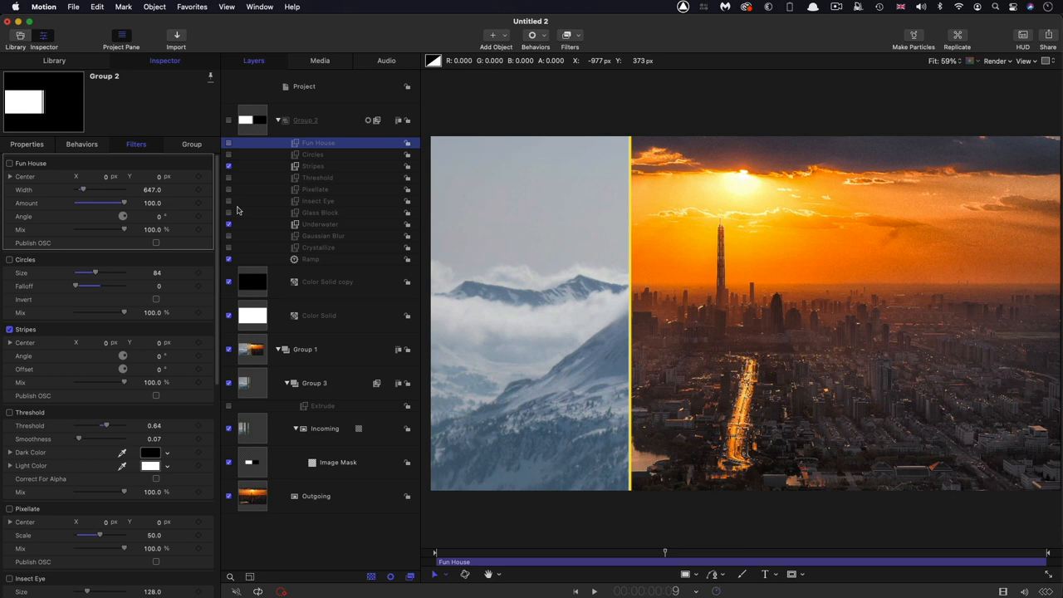
pyautogui.click(228, 201)
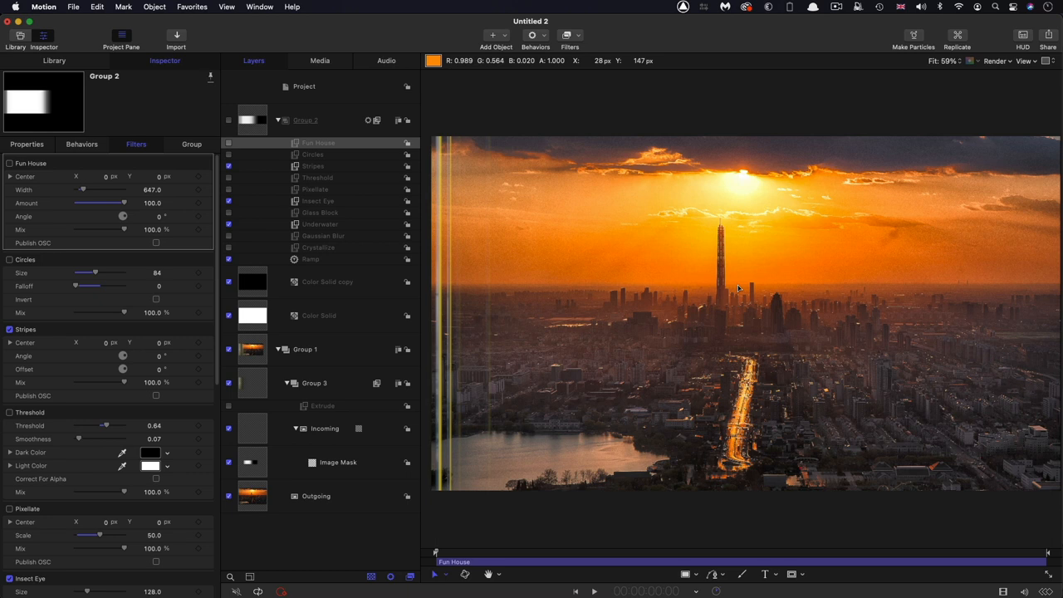
pyautogui.click(81, 144)
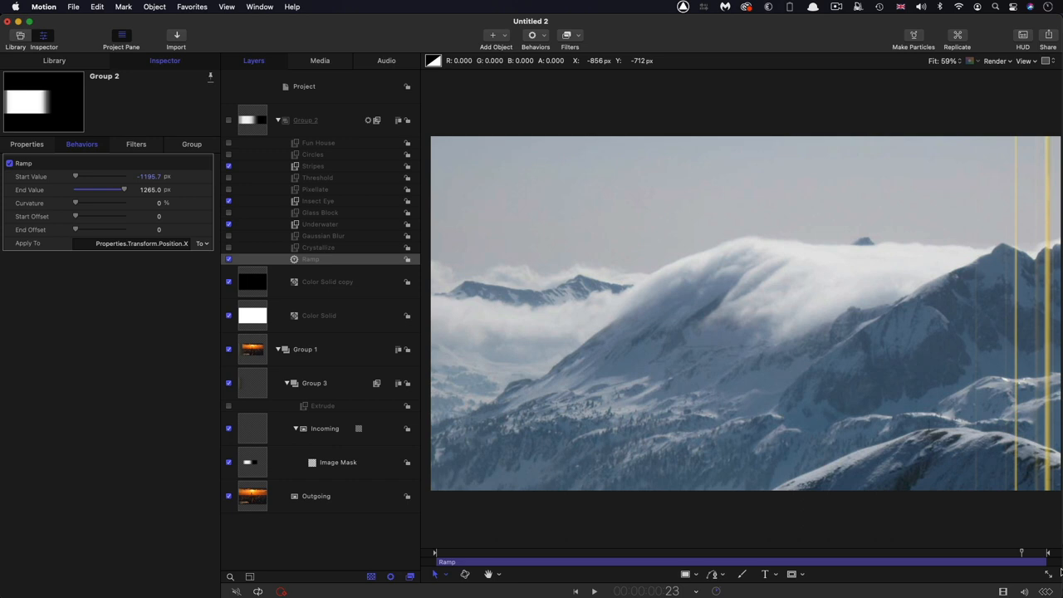
# Step: Raise the Ramp behavior's End Value to 1611 px and review Incoming's Properties
pyautogui.moveTo(123, 189); pyautogui.dragTo(129, 189)
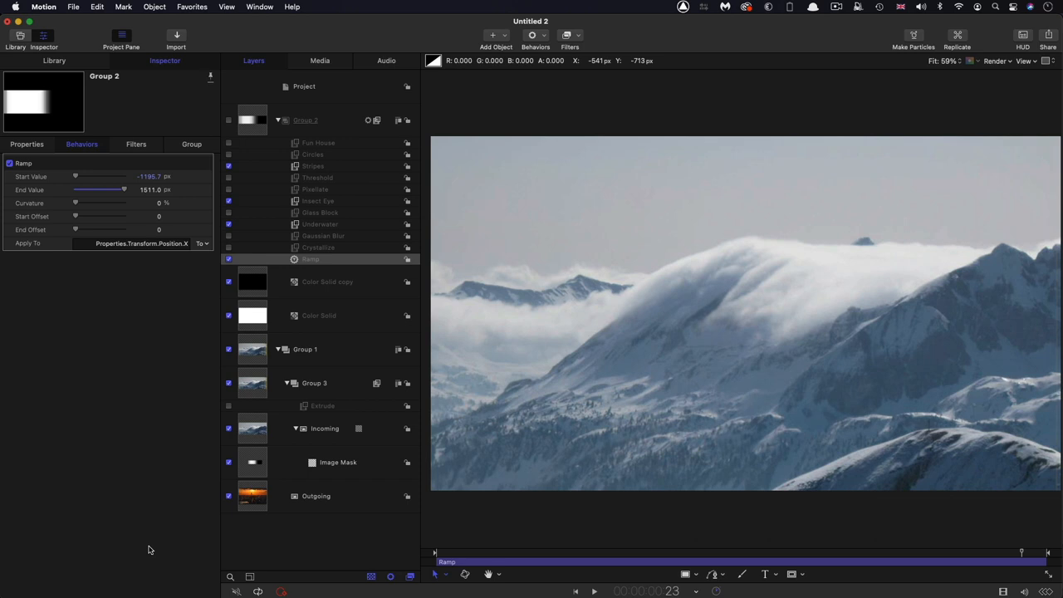
pyautogui.click(325, 428)
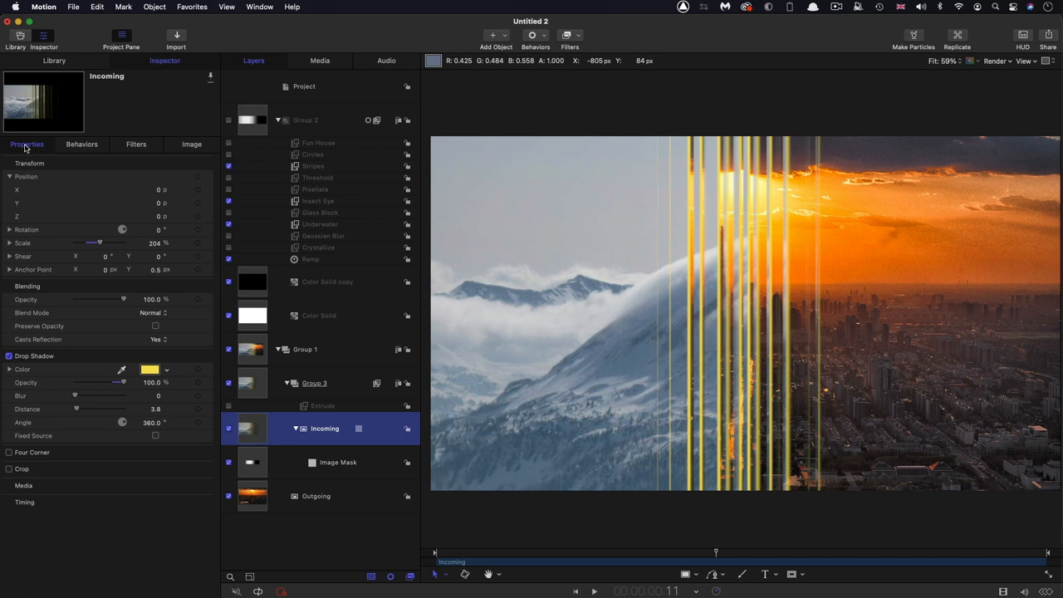
pyautogui.click(27, 143)
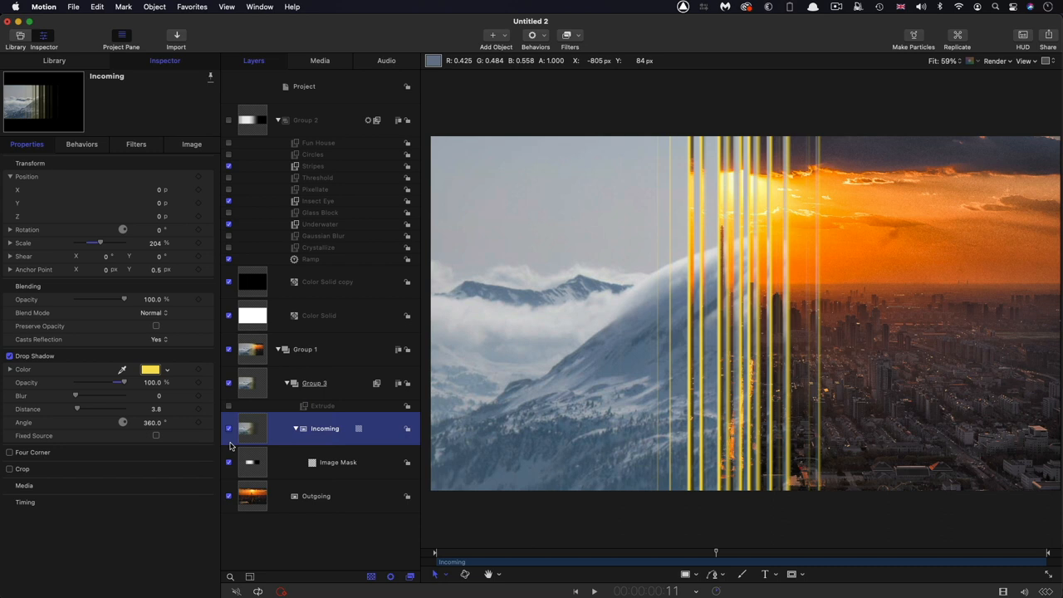
pyautogui.moveTo(470, 162)
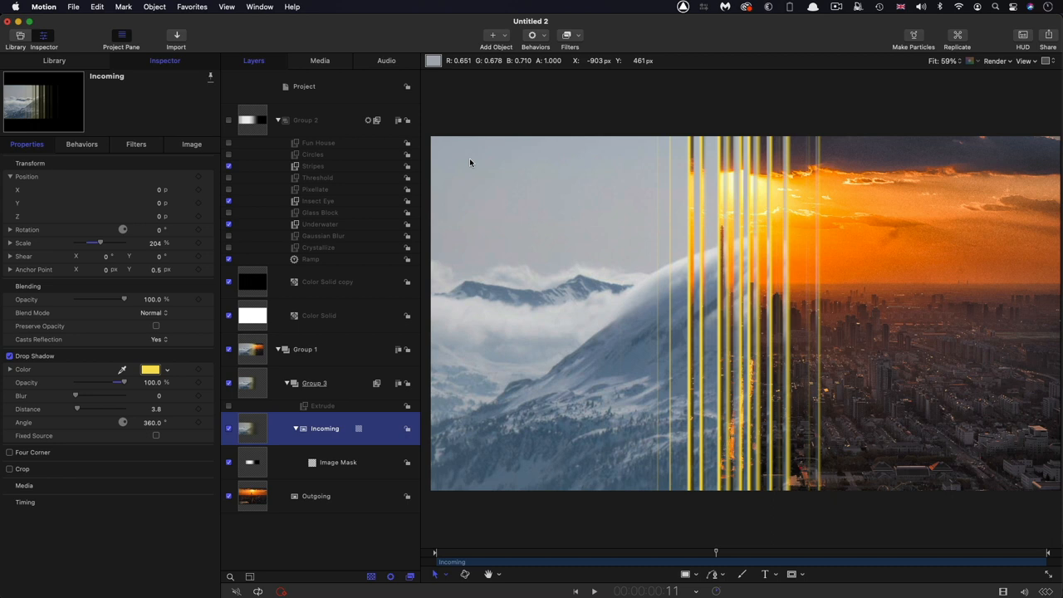
pyautogui.click(305, 120)
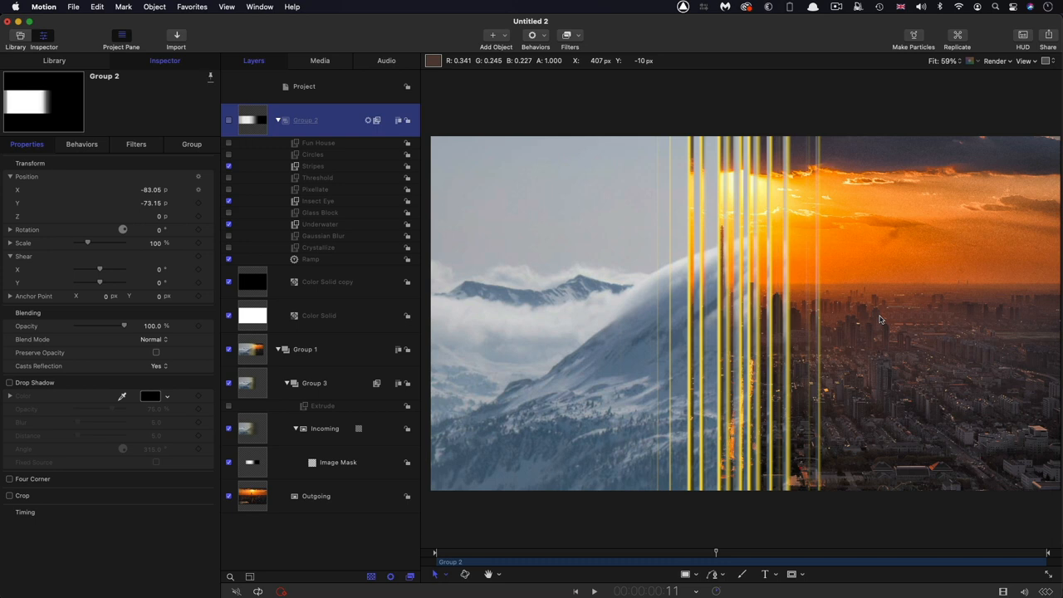
# Step: Group Group 2 into a new Group 4 with Shift-Command-G
pyautogui.click(155, 7)
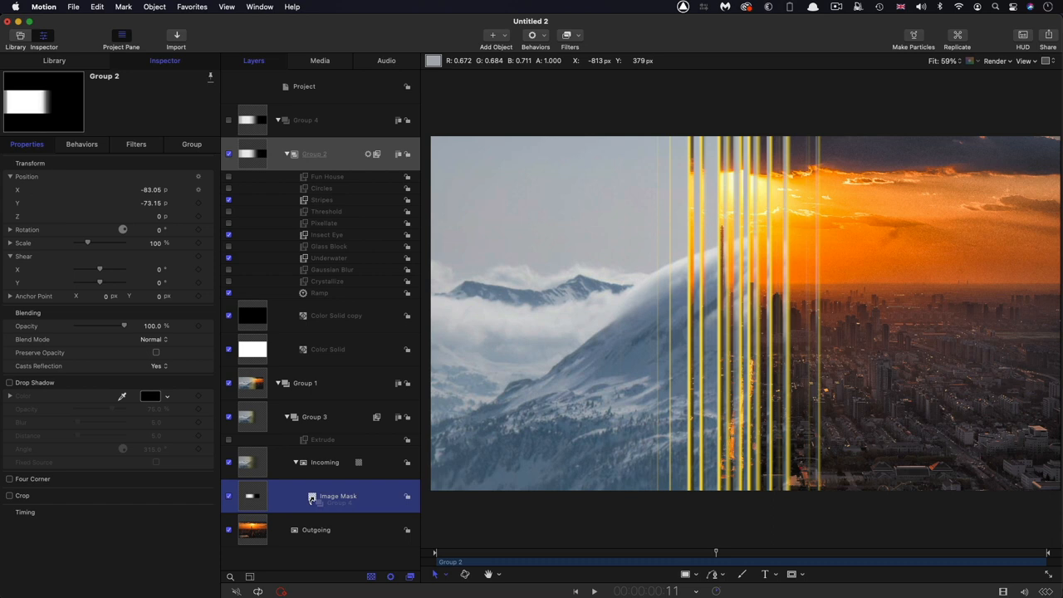
pyautogui.click(305, 119)
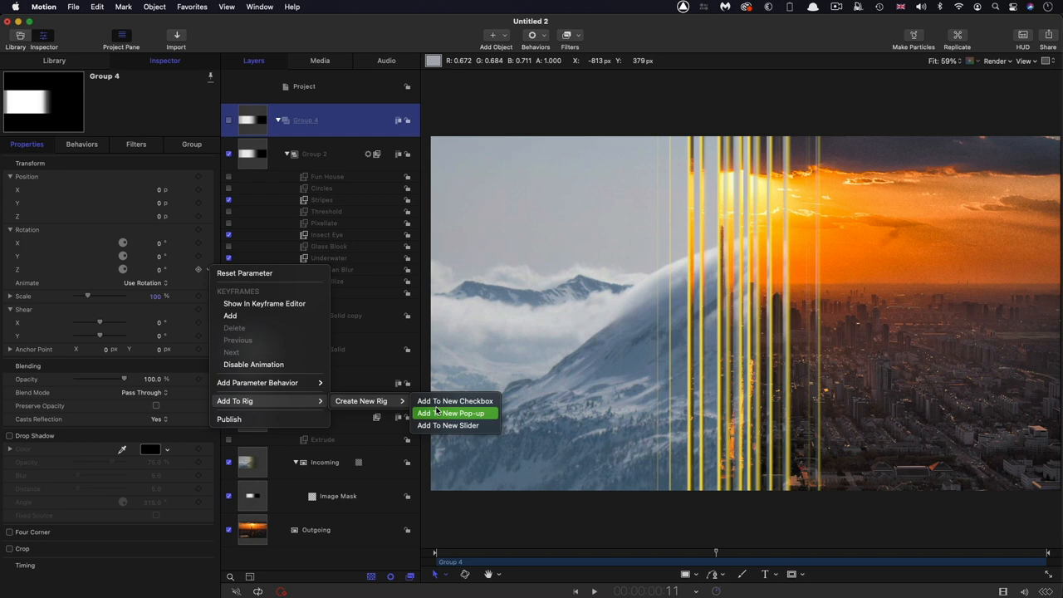
# Step: Rig Group 4's Rotation Z to a new pop-up with snapshots 'L to R' and 'R to L'
pyautogui.click(453, 413)
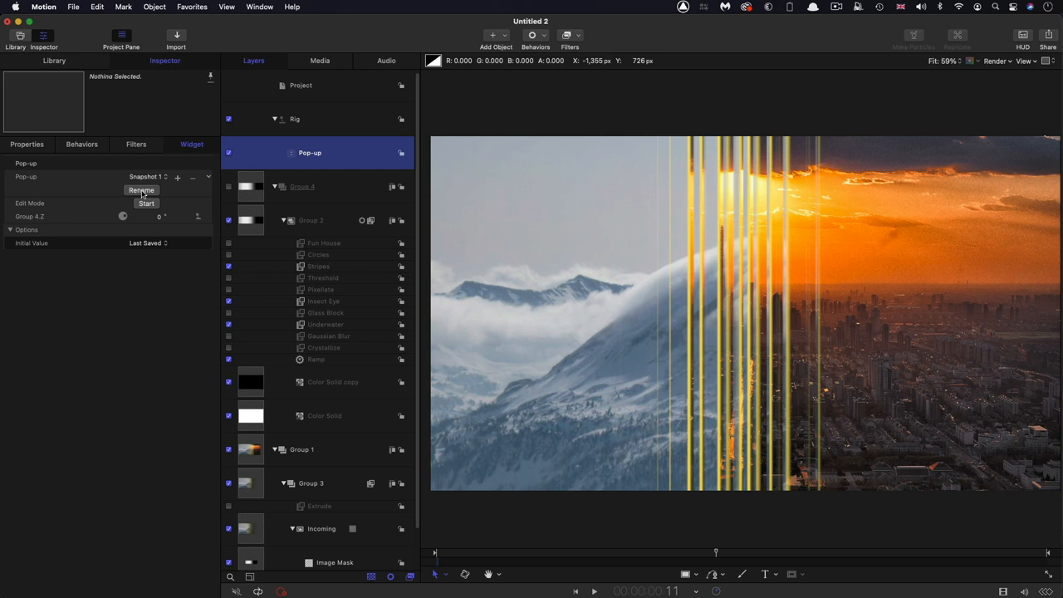
pyautogui.click(148, 176)
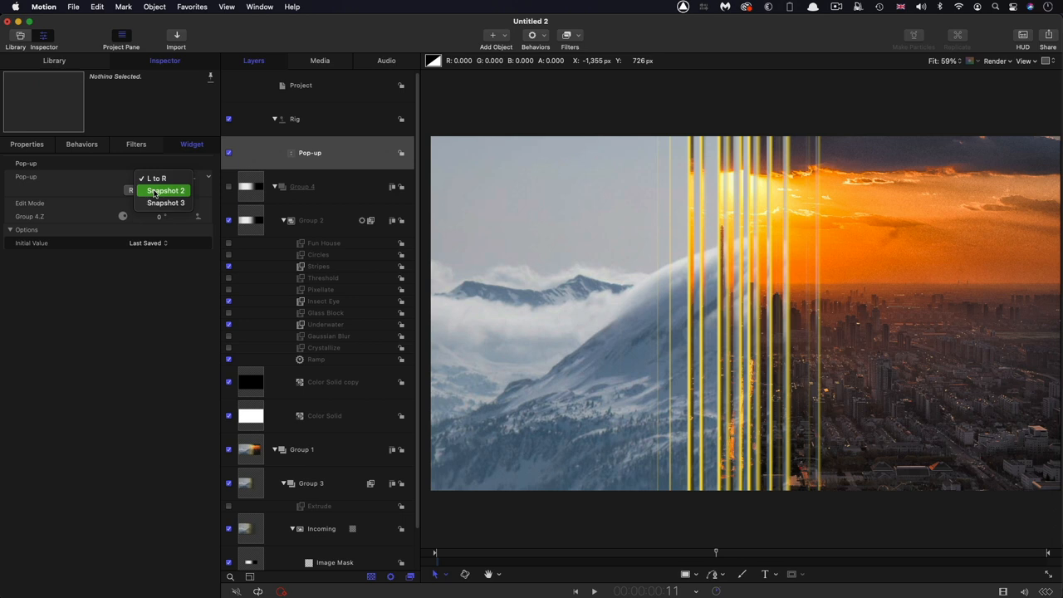
pyautogui.click(155, 178)
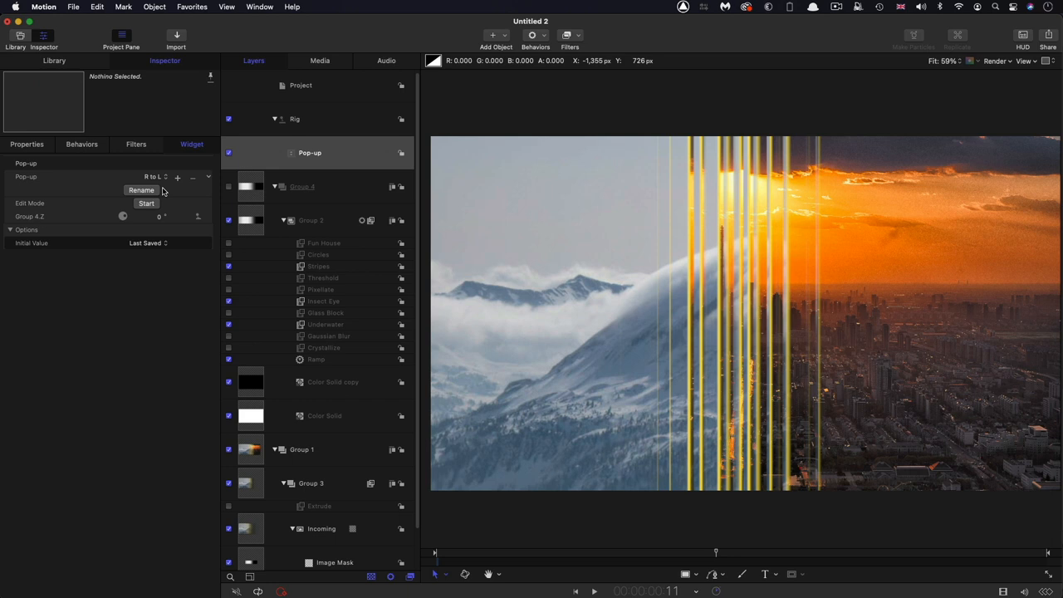
pyautogui.click(153, 176)
pyautogui.write('180')
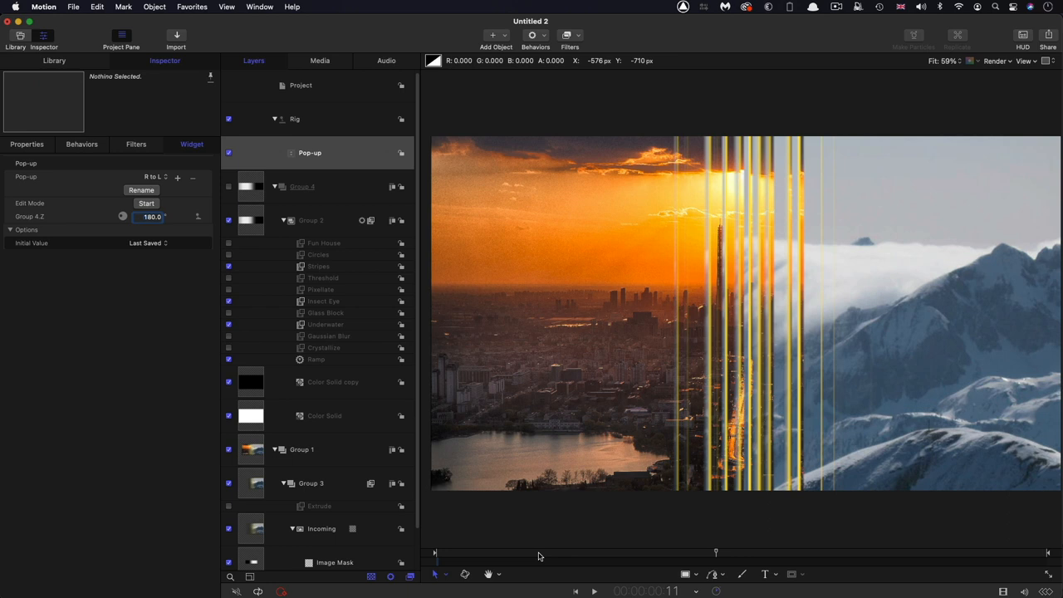
# Step: Set 'R to L' to 180°, and add 'U to D' and 'D to U' (90°) snapshots
pyautogui.click(154, 177)
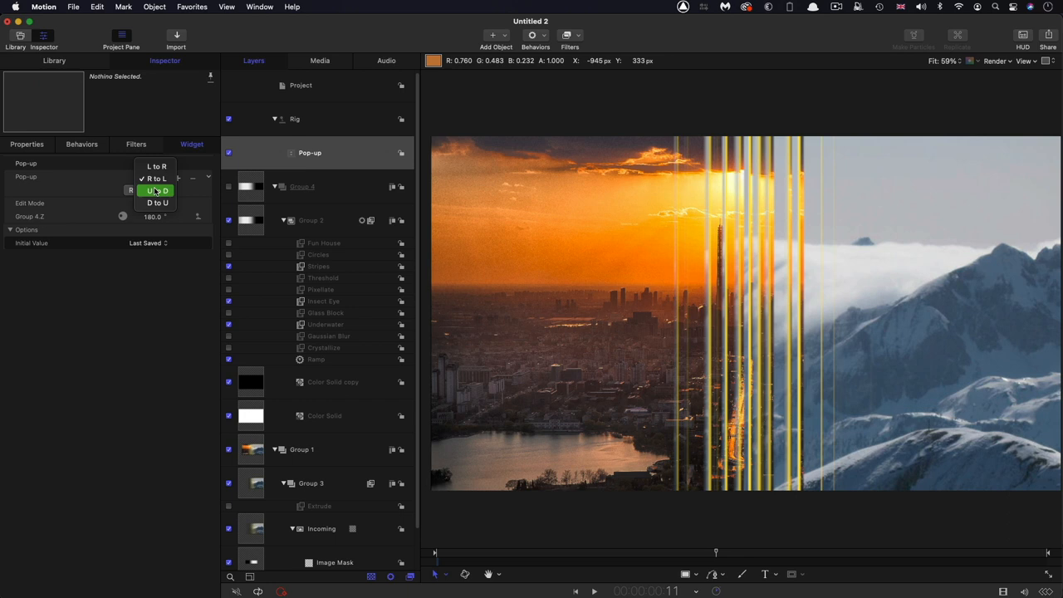
pyautogui.click(156, 190)
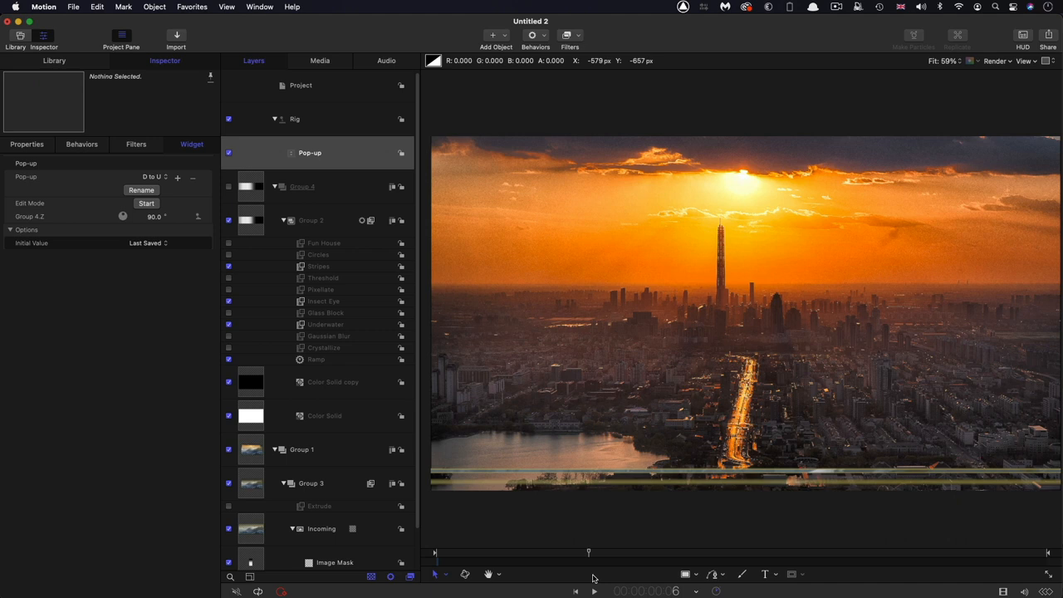
pyautogui.click(301, 86)
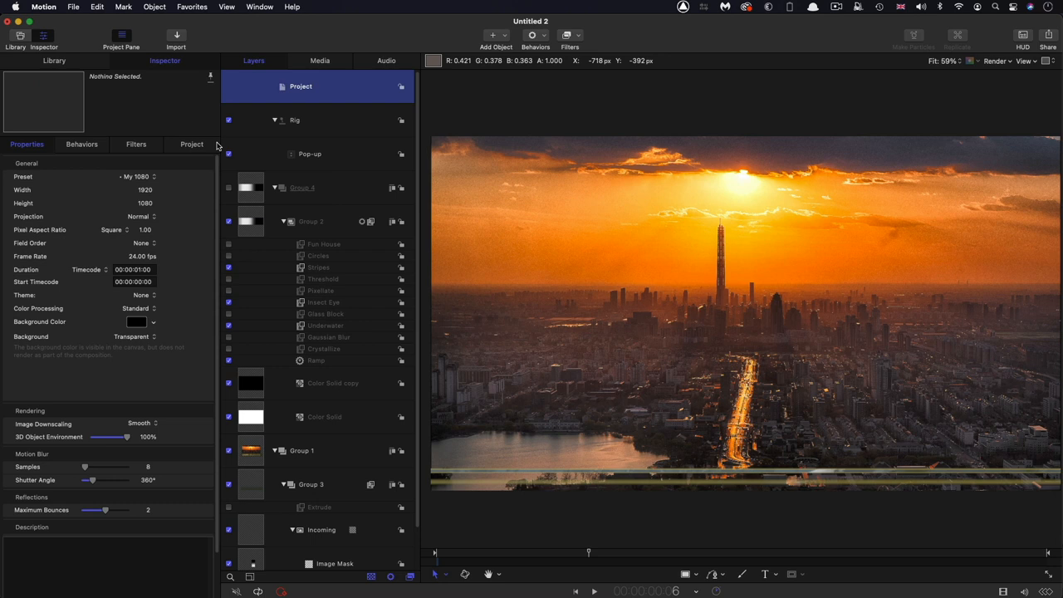
# Step: Collapse Group 4's contents in the Layers list and select the group
pyautogui.click(192, 144)
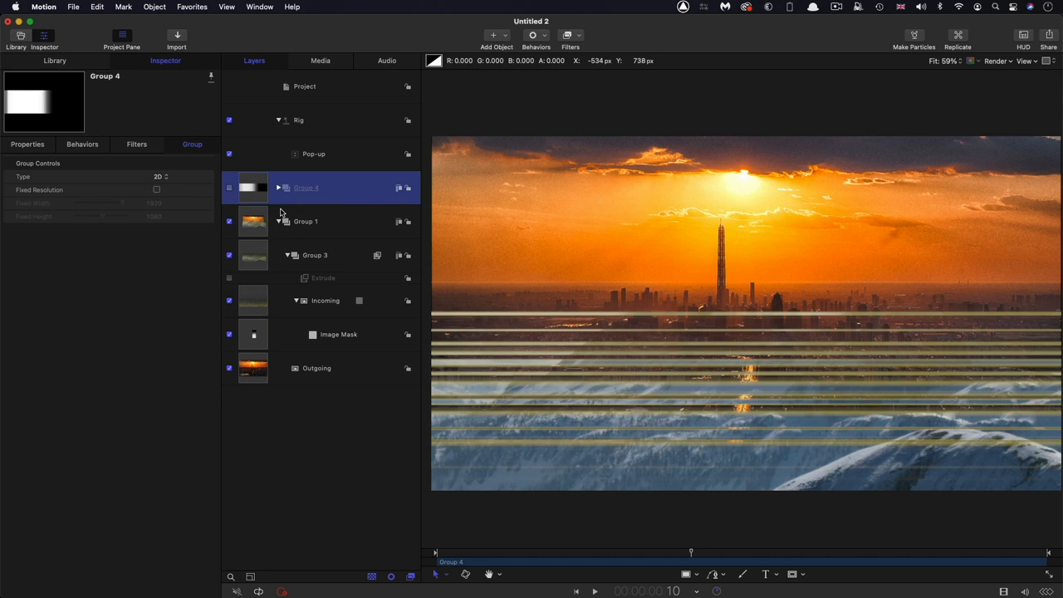
pyautogui.click(73, 7)
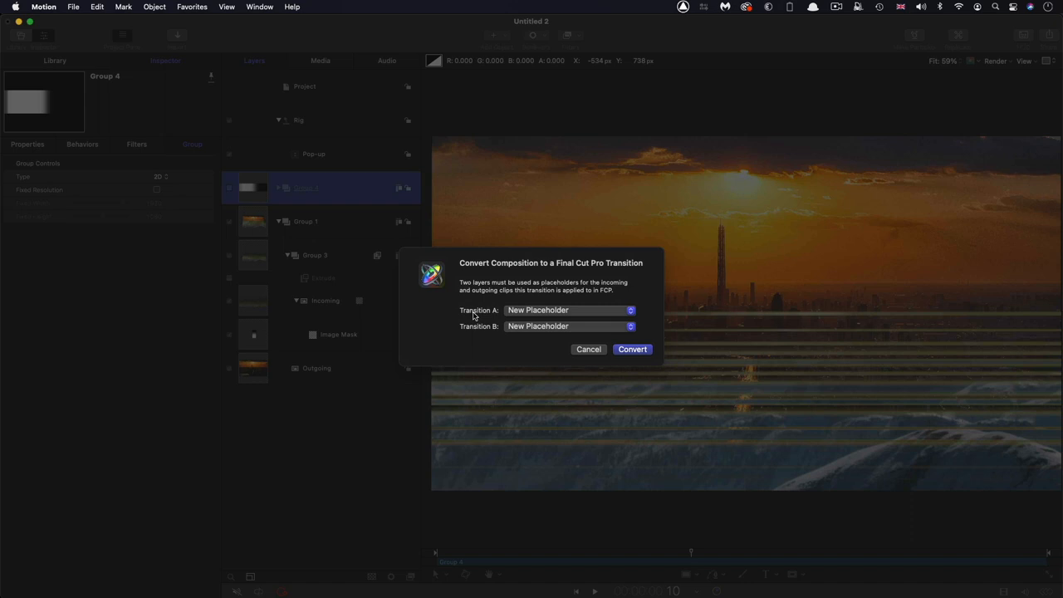
# Step: Convert to a transition with Outgoing as Transition A, Incoming as B, direction L to R
pyautogui.click(569, 310)
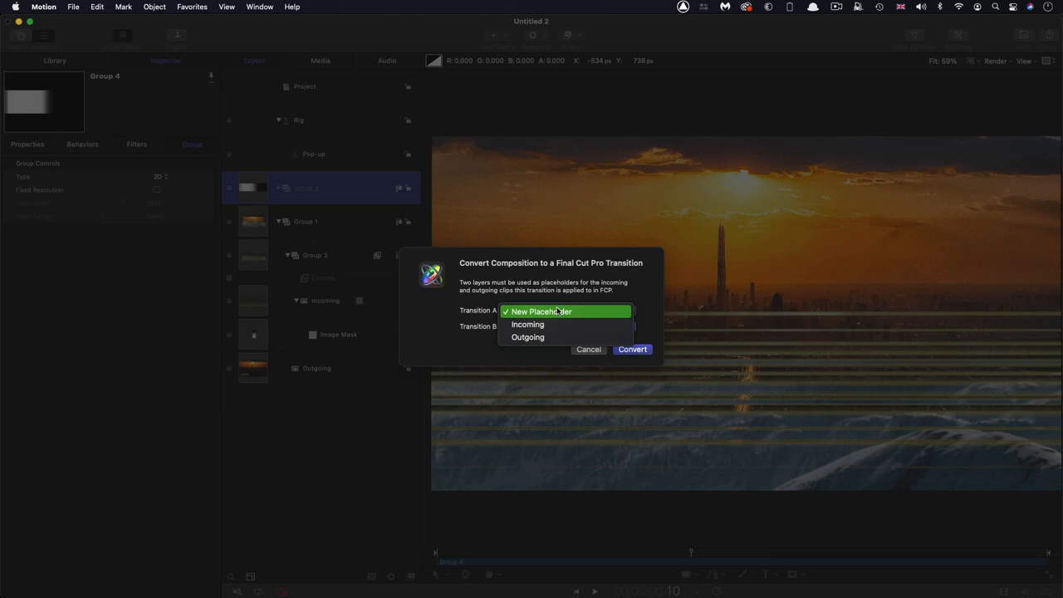
pyautogui.click(528, 337)
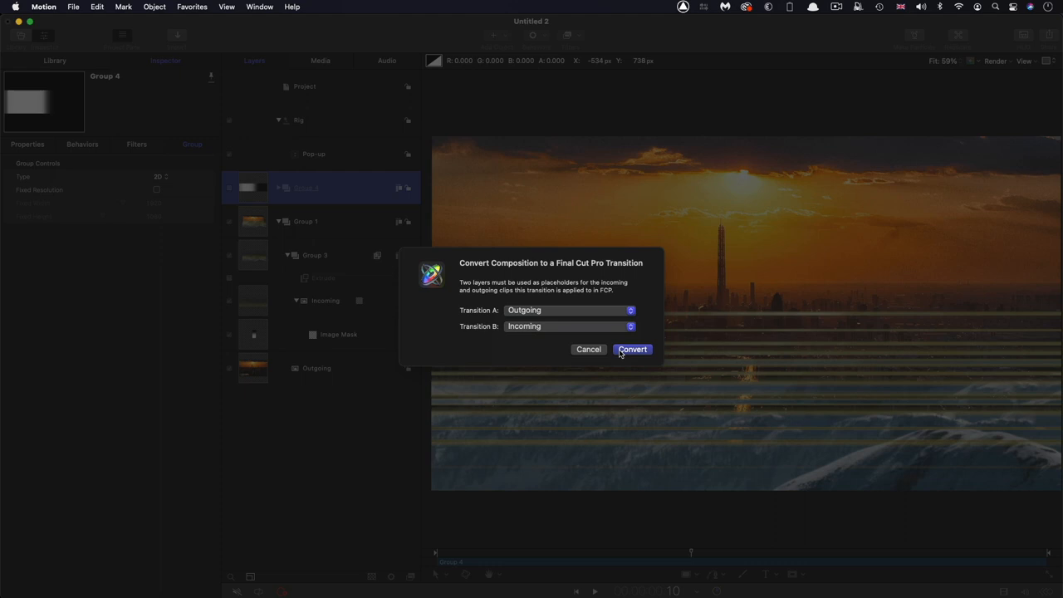
pyautogui.click(632, 349)
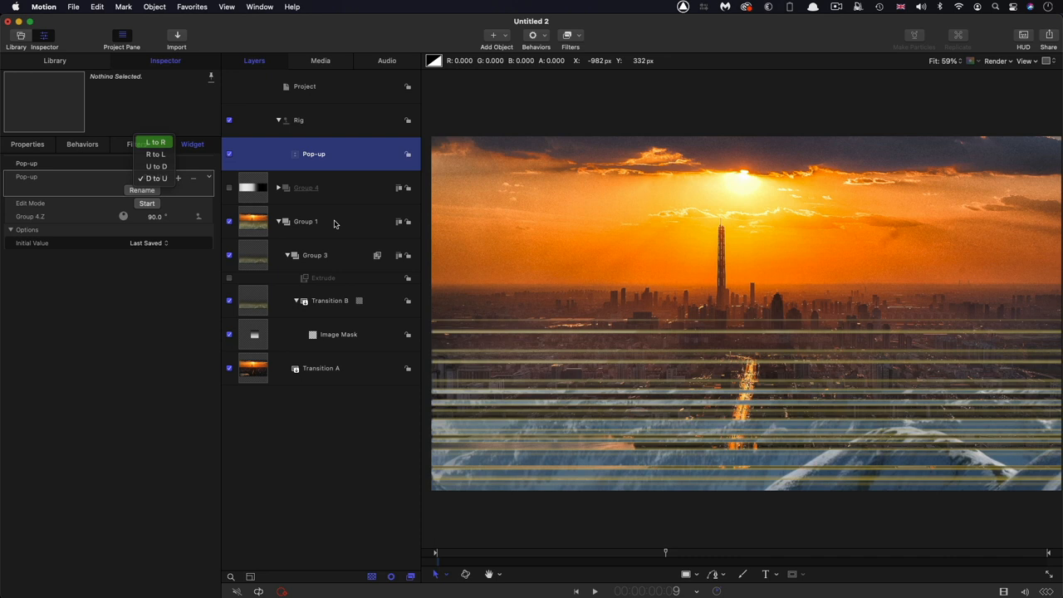
pyautogui.click(73, 6)
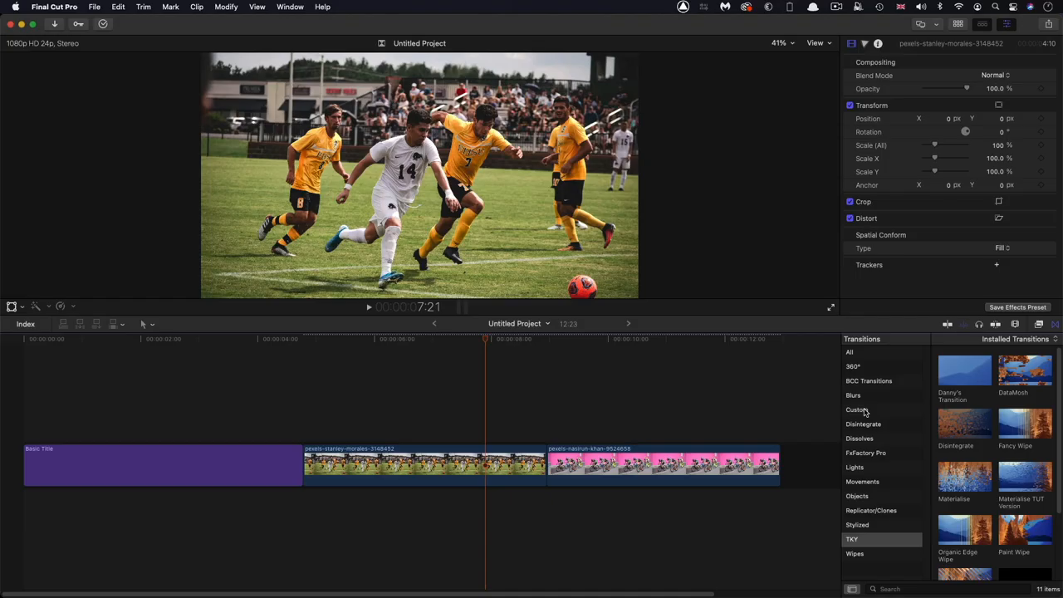
pyautogui.moveTo(992, 512)
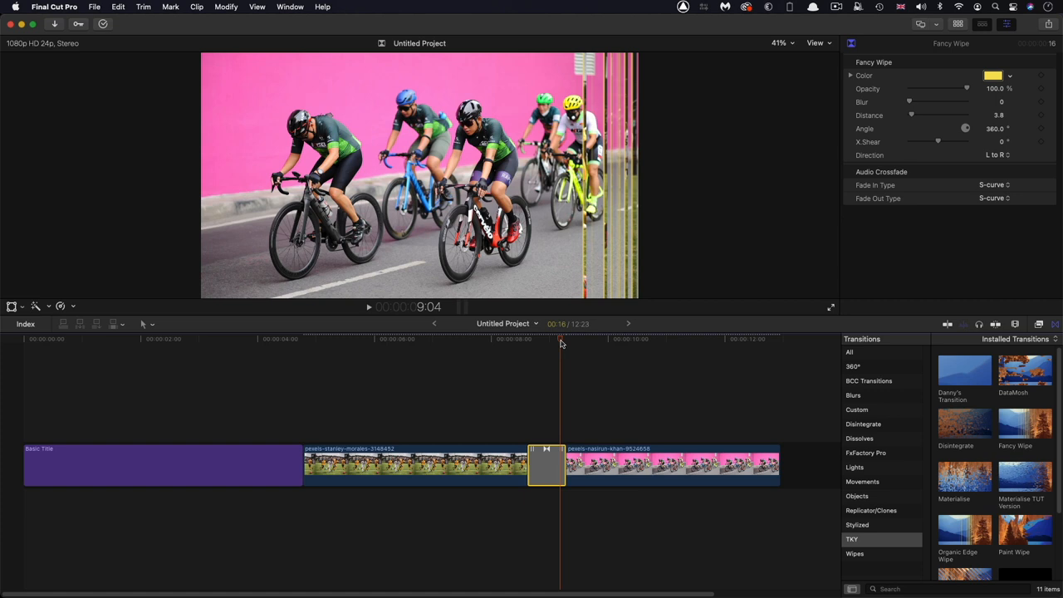
# Step: Preview the Fancy Wipe and set its Direction to R to L
pyautogui.click(997, 155)
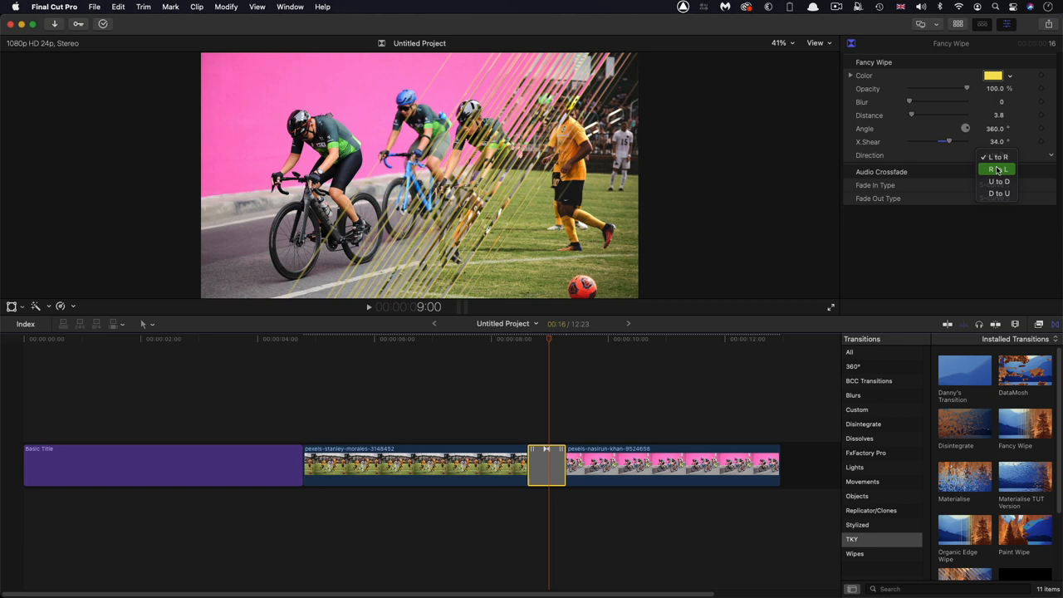
pyautogui.click(998, 169)
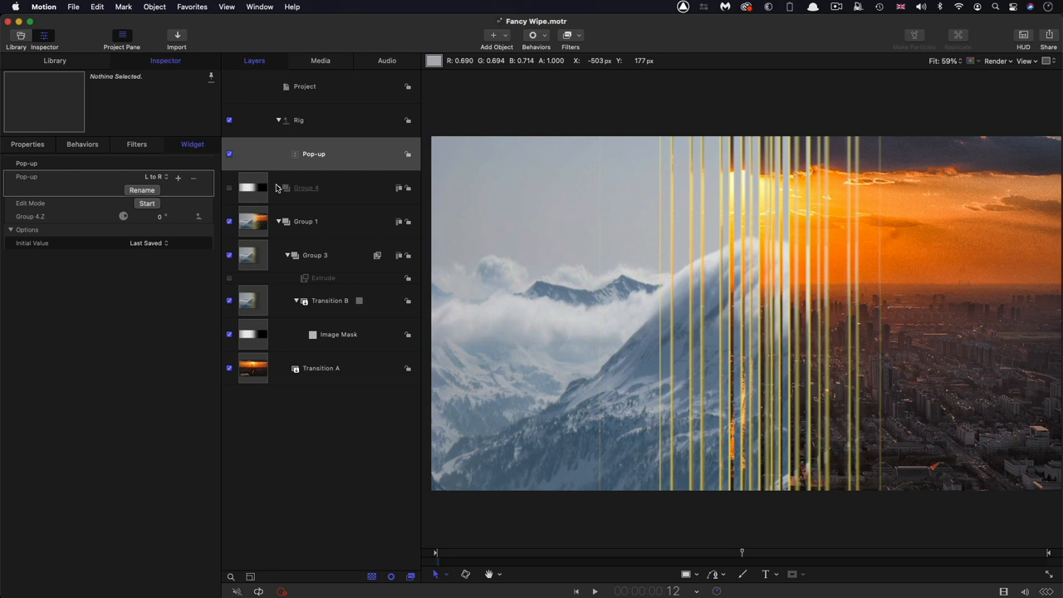
# Step: Rename Group 4 to Wipeology and save it to the Favorites library
pyautogui.click(303, 186)
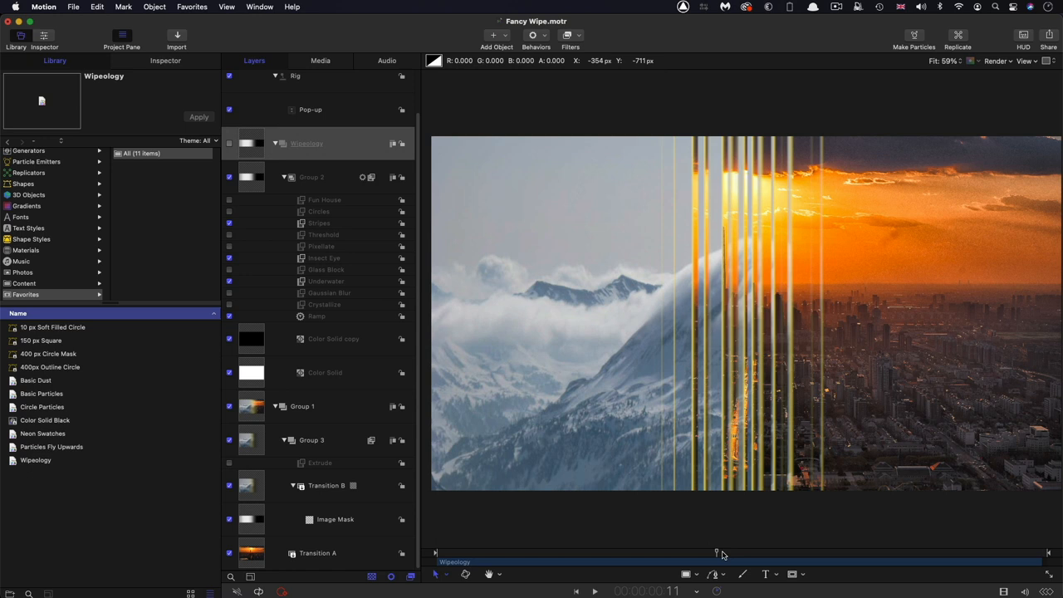
pyautogui.click(307, 142)
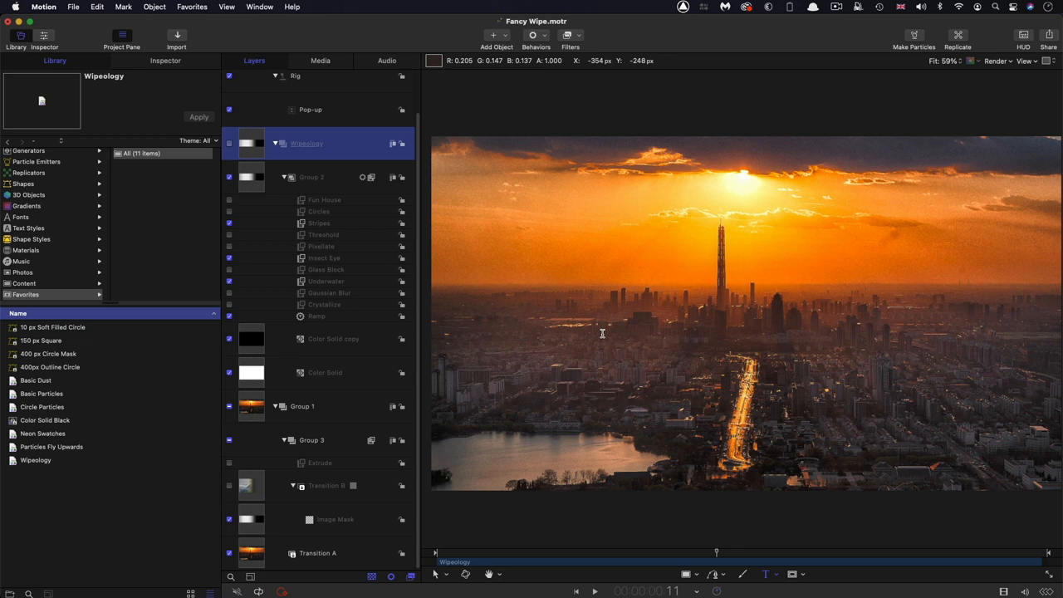
# Step: Type a WIPEOLOGY title over the city, masked by Wipeology, and preview it
pyautogui.click(327, 452)
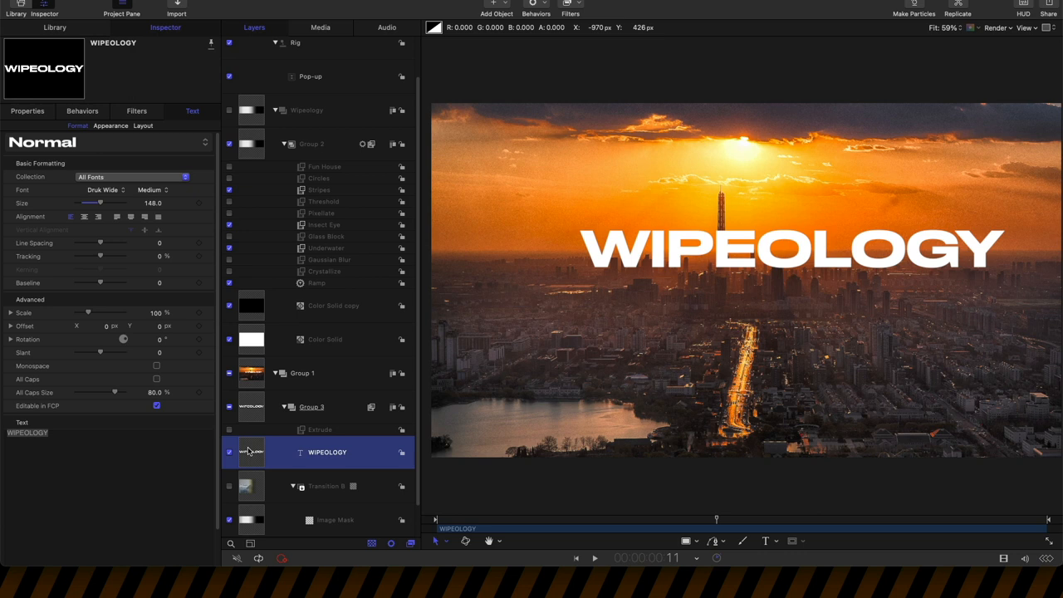
pyautogui.click(334, 486)
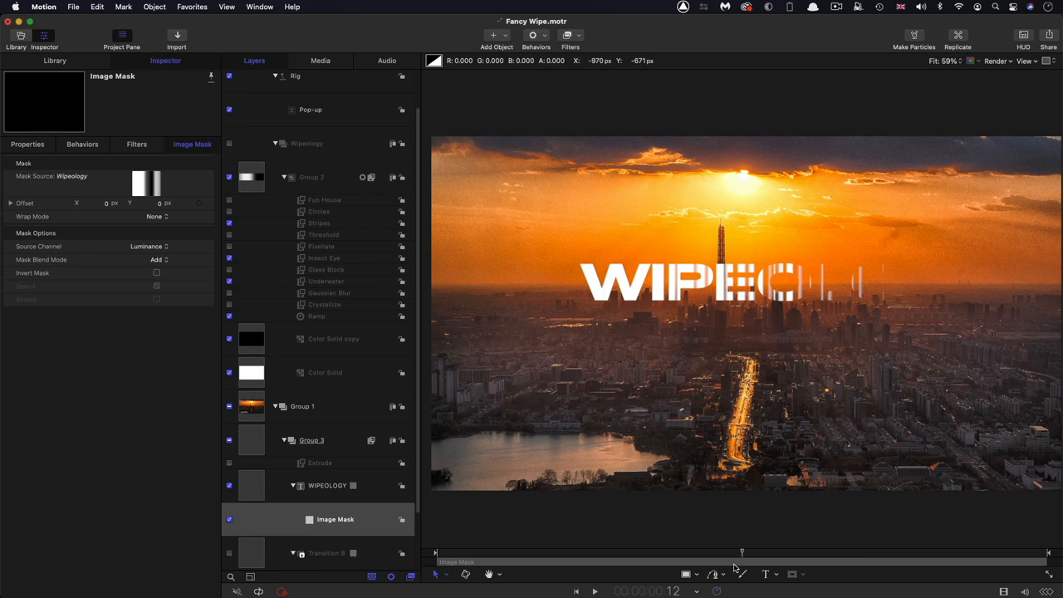
pyautogui.click(308, 143)
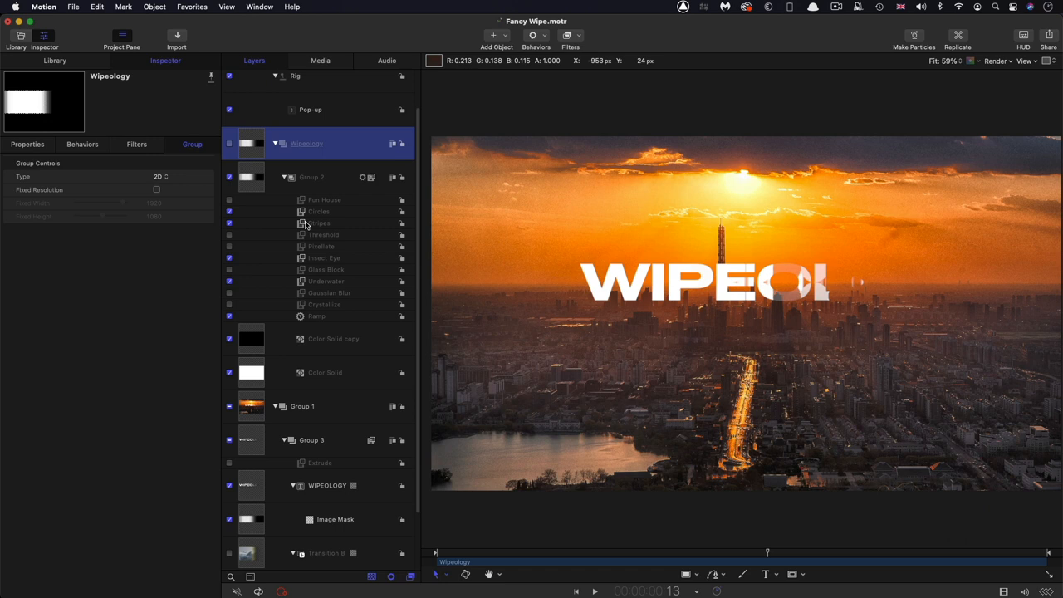
# Step: Enable Group 2's Threshold filter at the top of its stack and preview
pyautogui.click(324, 200)
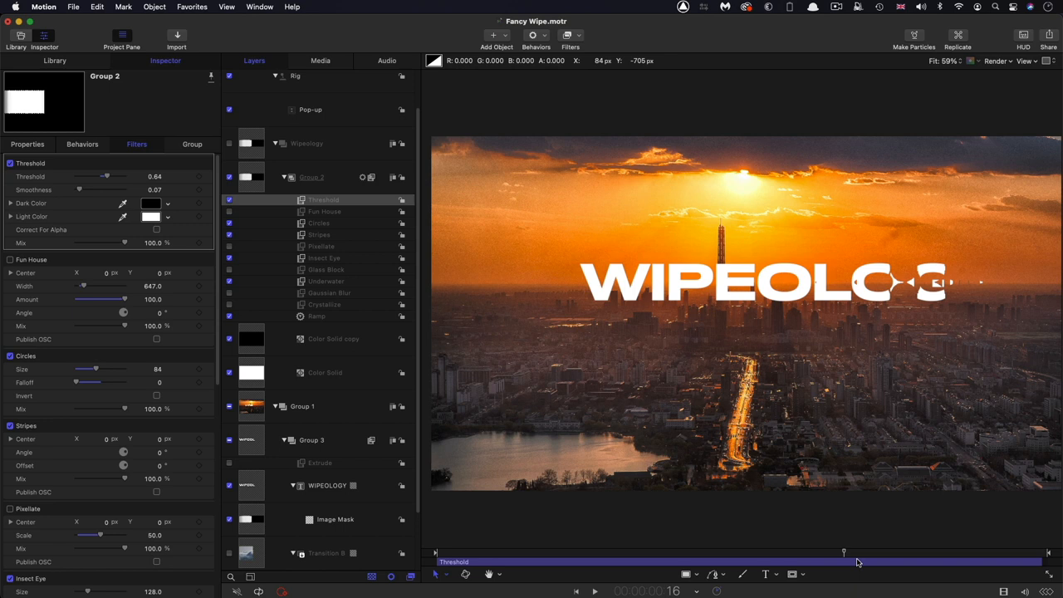
pyautogui.click(307, 143)
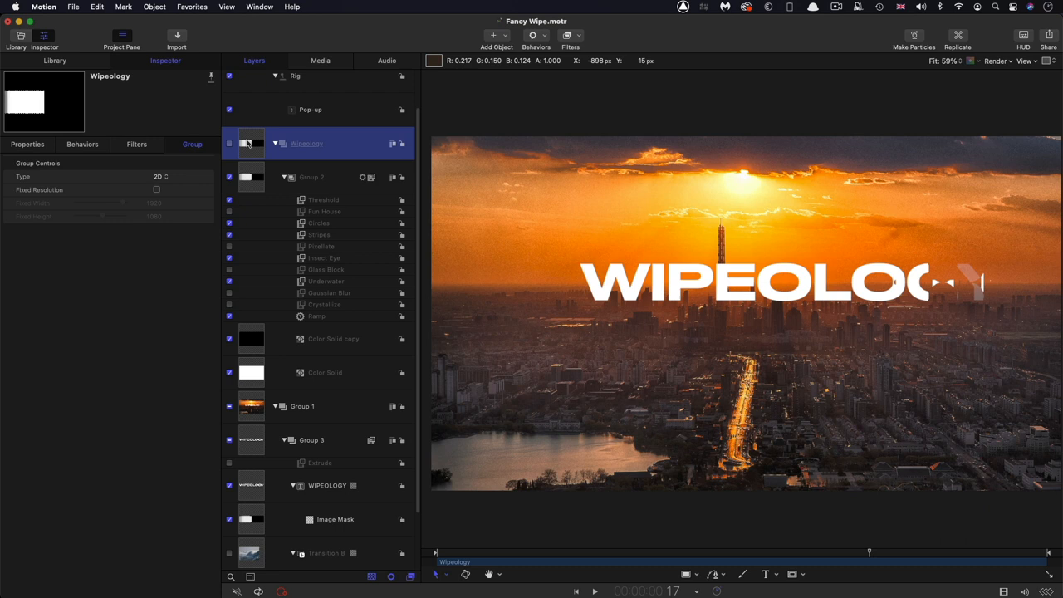
pyautogui.moveTo(247, 143)
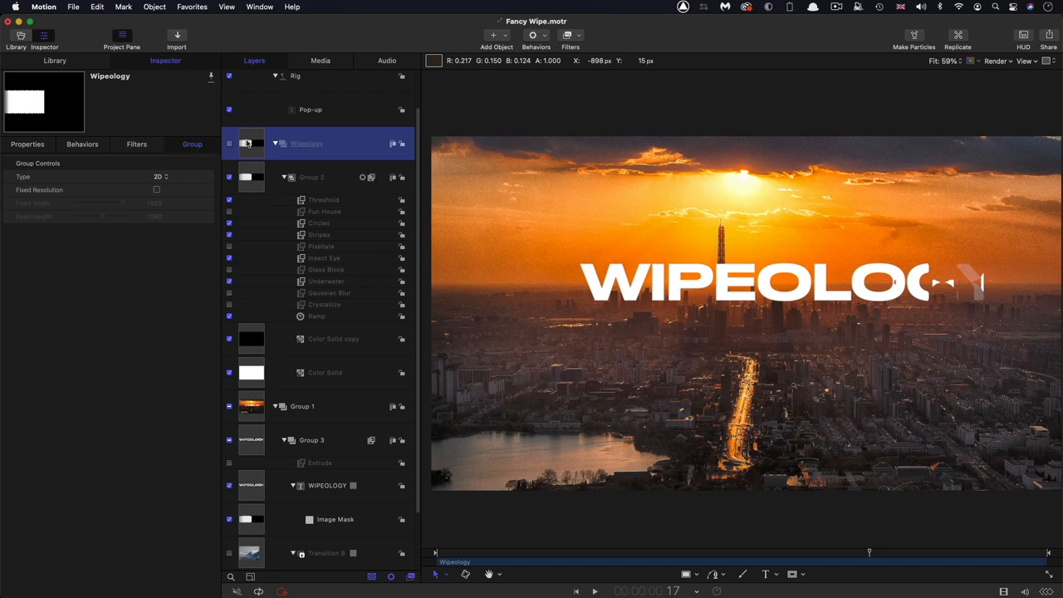